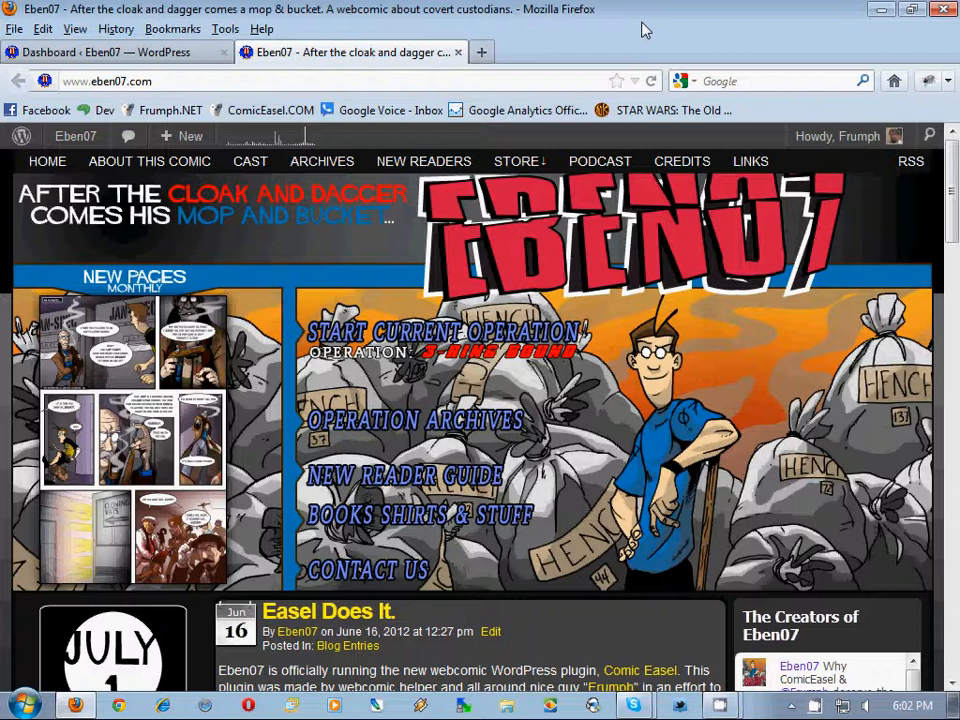
- Browse the Eben07 homepage, then switch to the WordPress admin dashboard tab
scroll("down", 3)
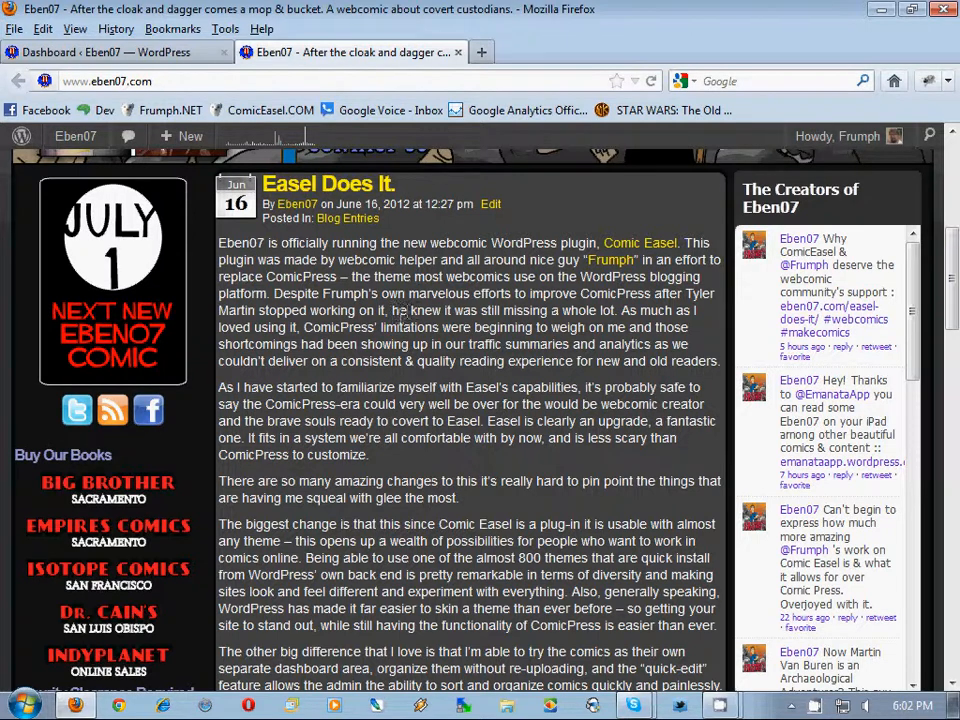
scroll("up", 3)
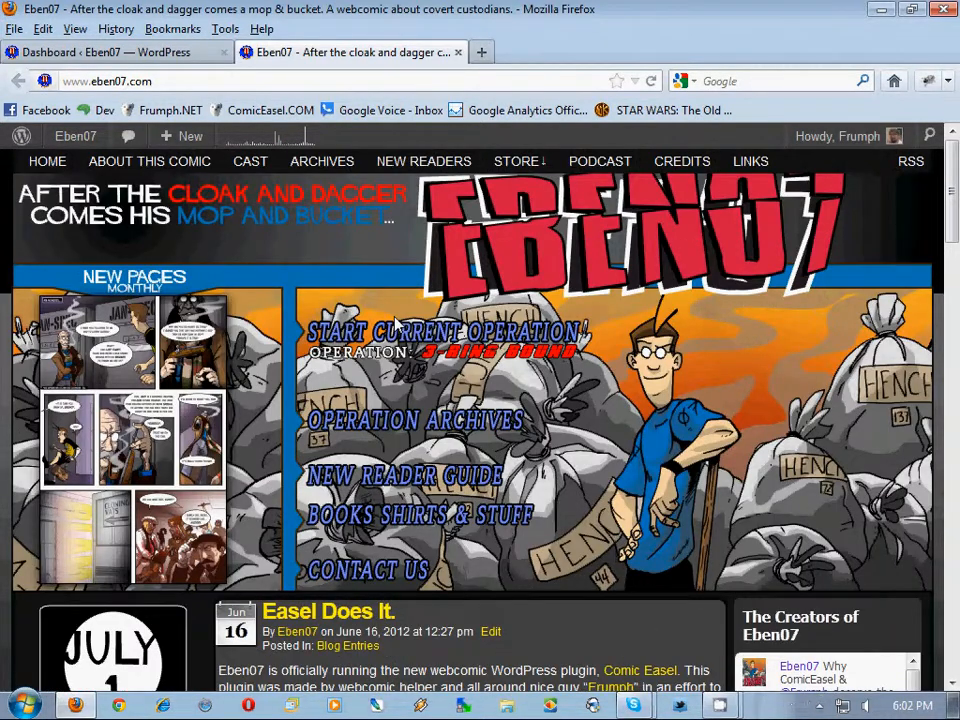
left_click(113, 52)
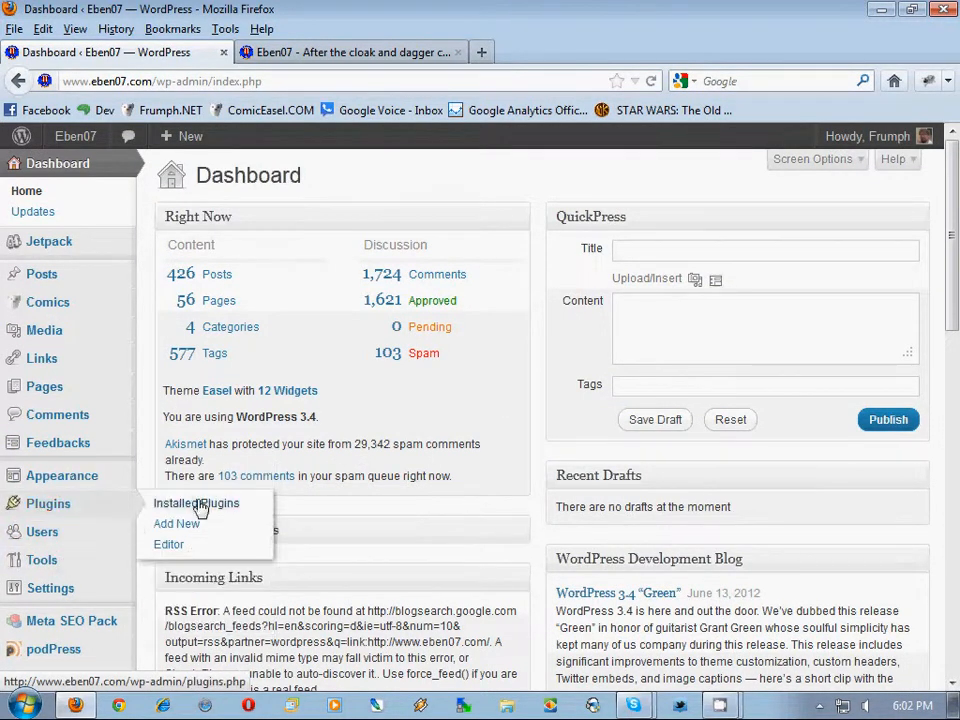
- Search the Add New Plugins page for 'term sort'
left_click(176, 523)
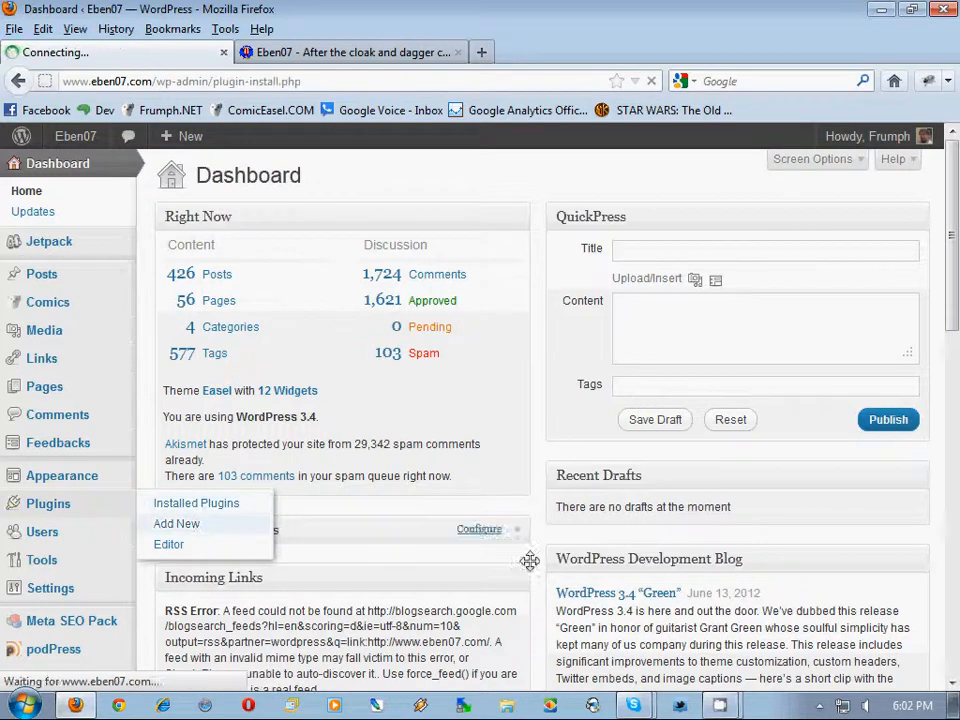
left_click(176, 523)
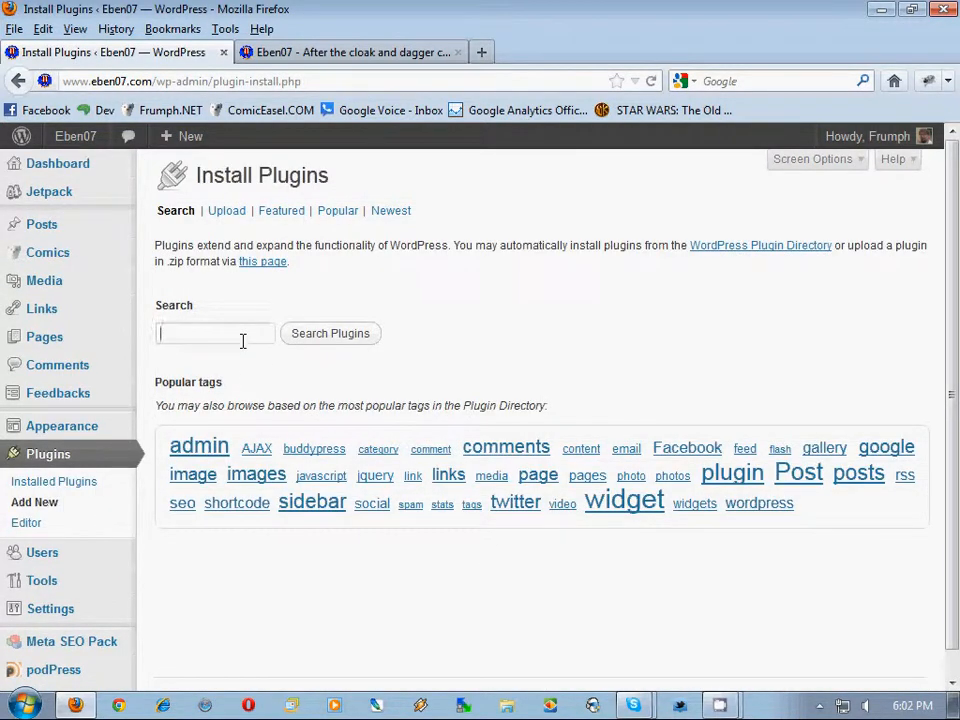
type("ter")
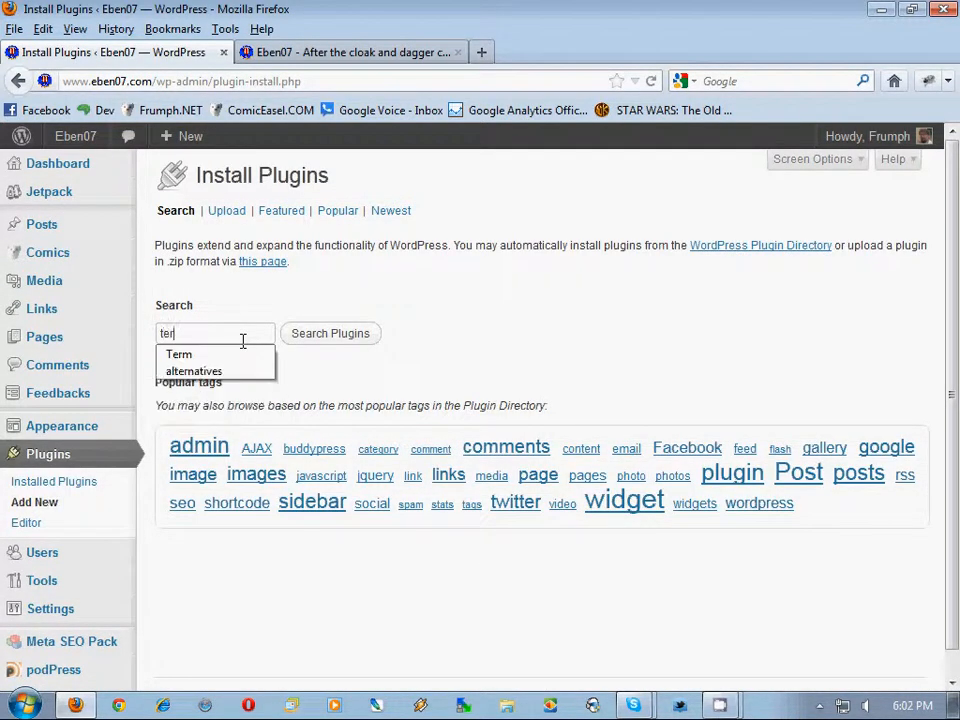
type("erm sort")
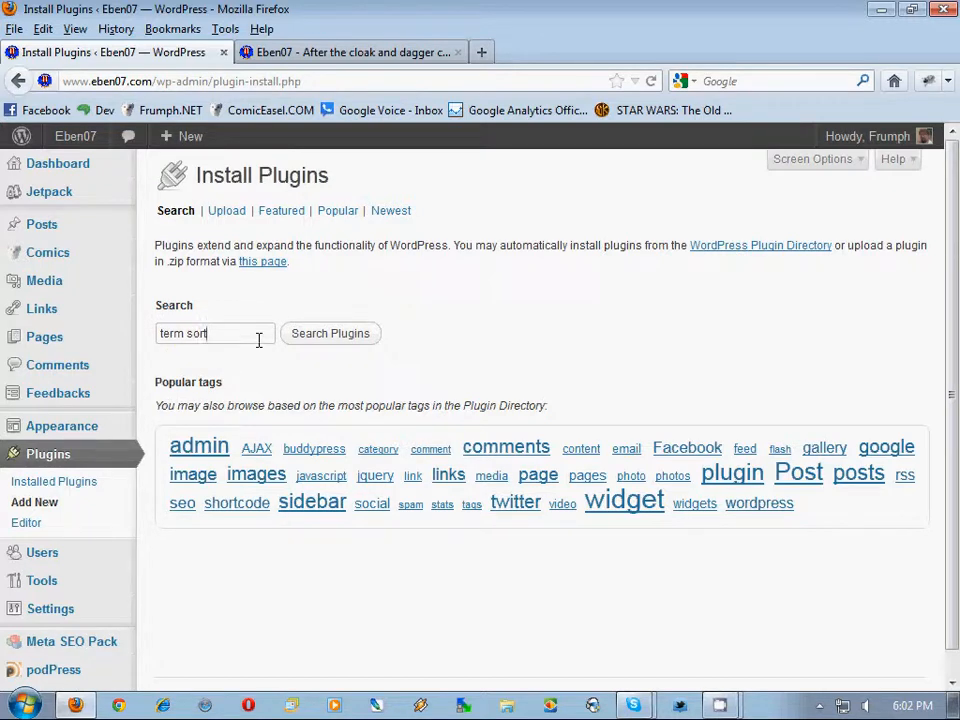
left_click(330, 333)
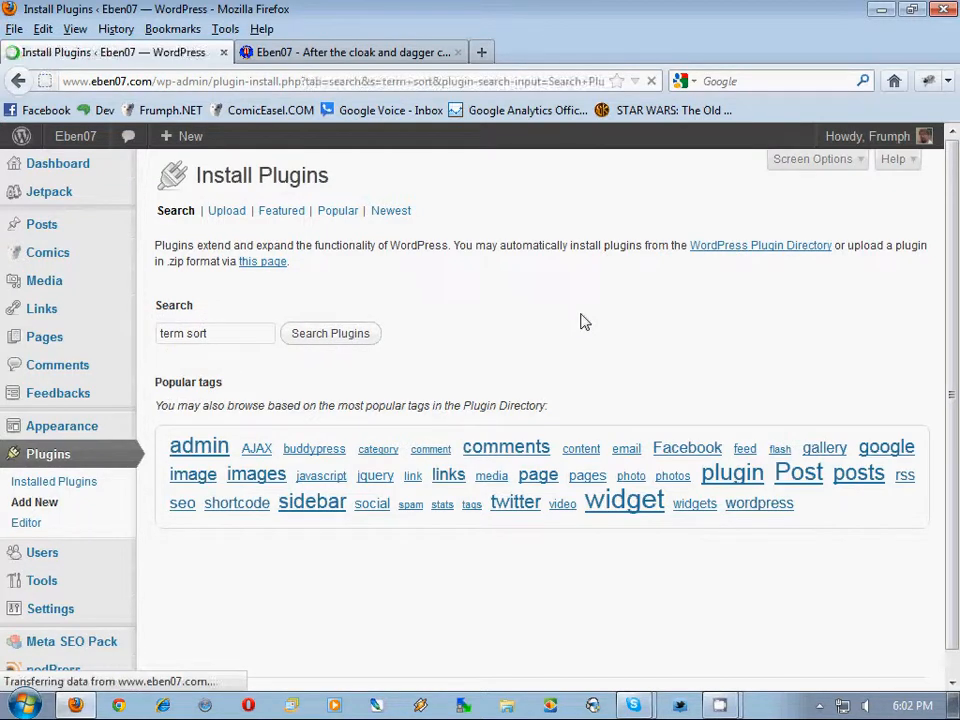
- Install the Term Menu Order plugin from the 'term sort' results
left_click(330, 333)
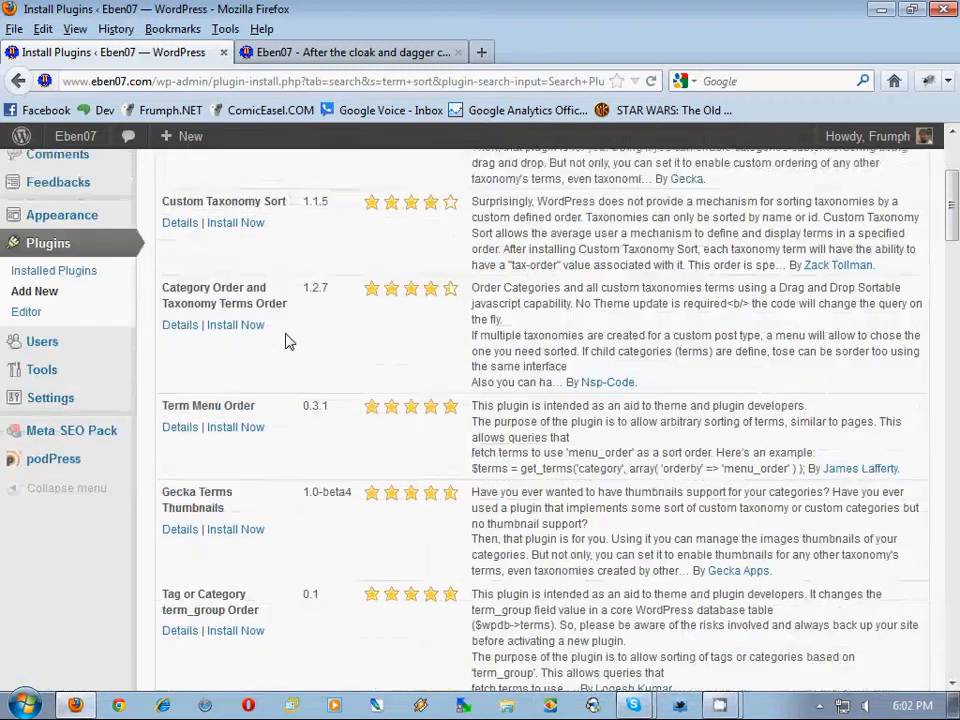
scroll("down", 3)
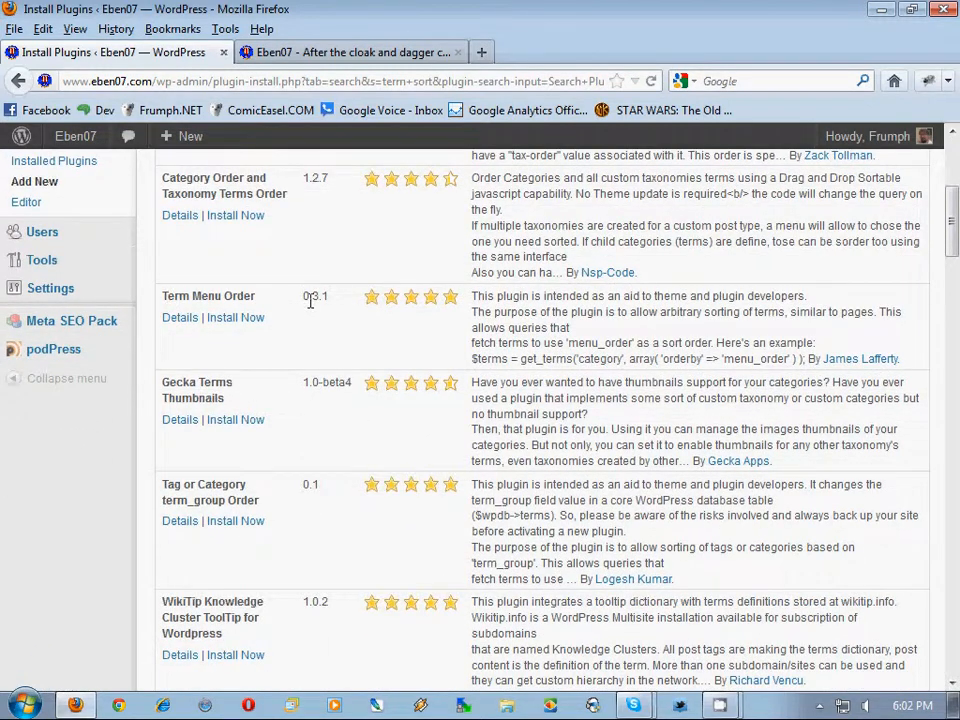
mouse_move(860, 358)
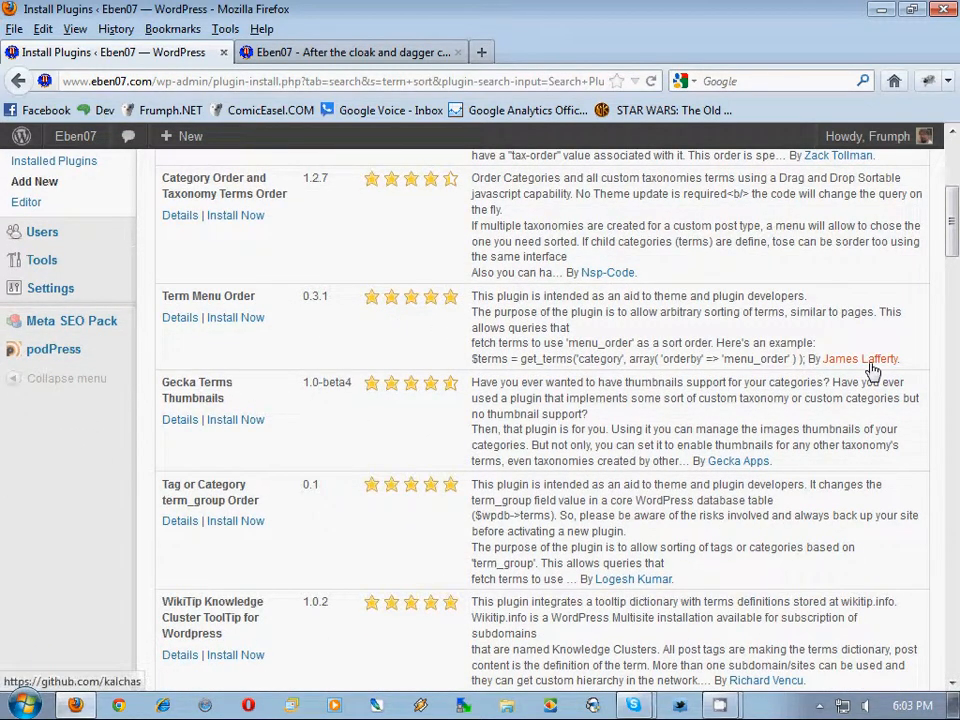
mouse_move(235, 317)
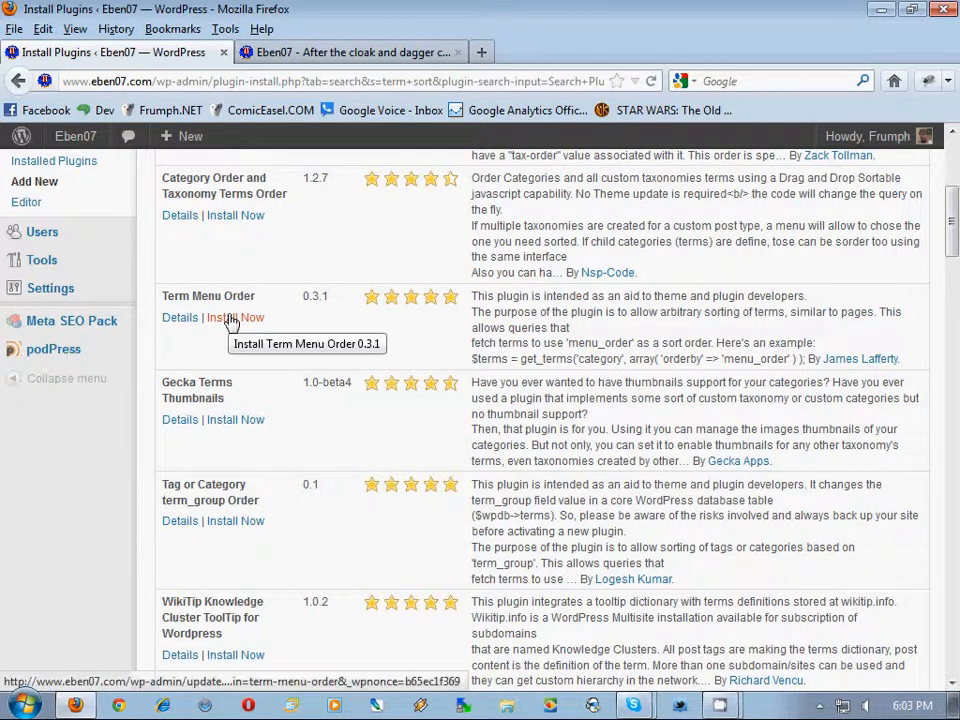
left_click(235, 317)
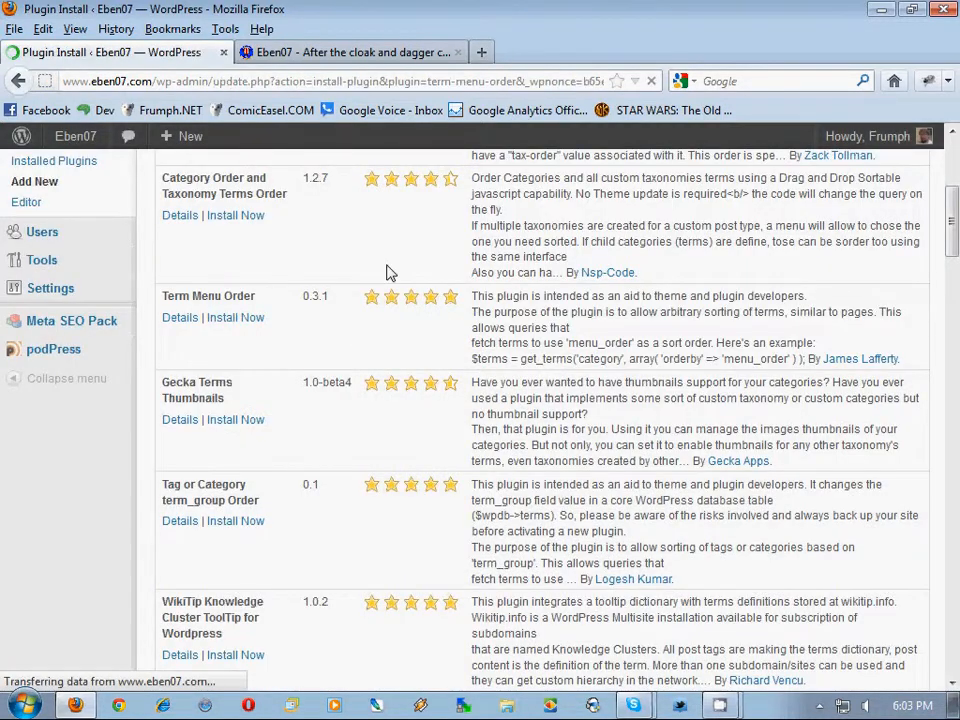
- Activate the newly installed Term Menu Order 0.3.1 plugin
left_click(235, 317)
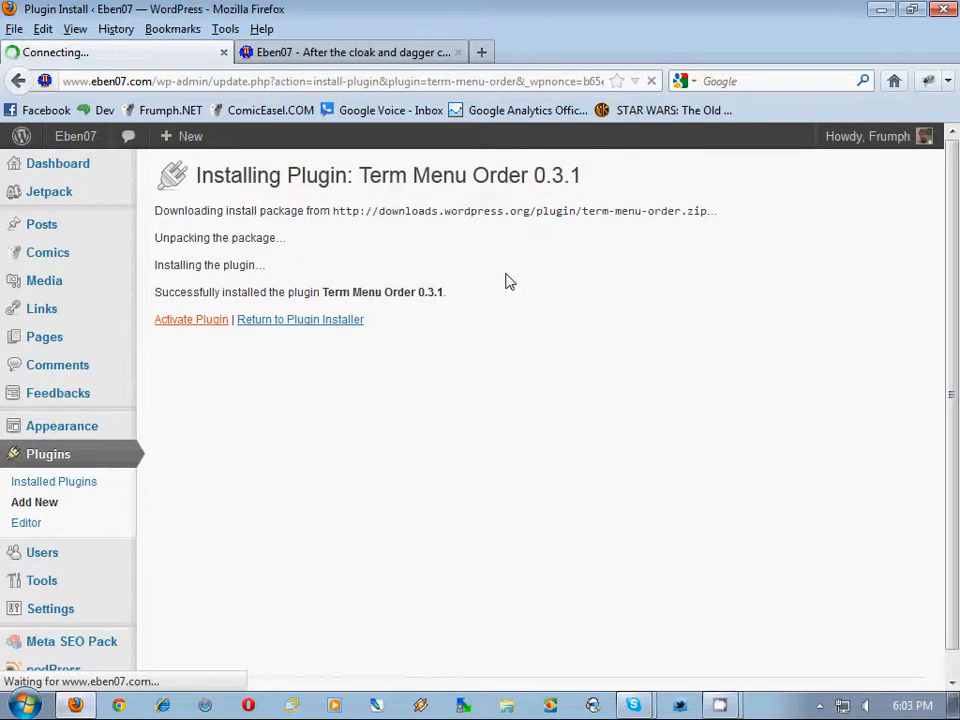
left_click(191, 319)
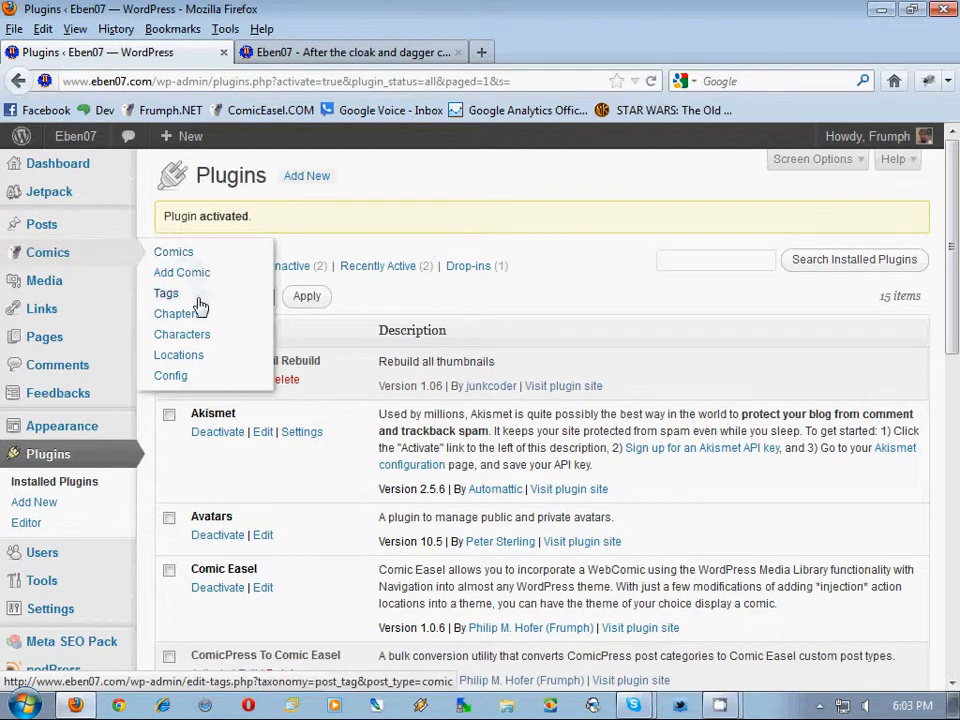
left_click(176, 313)
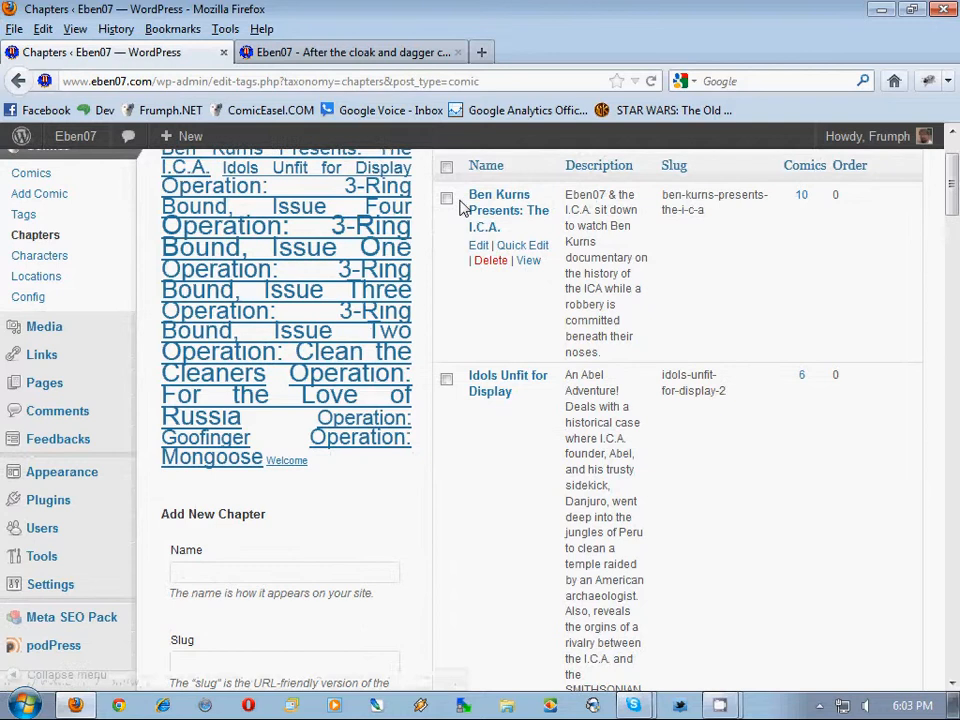
scroll("up", 3)
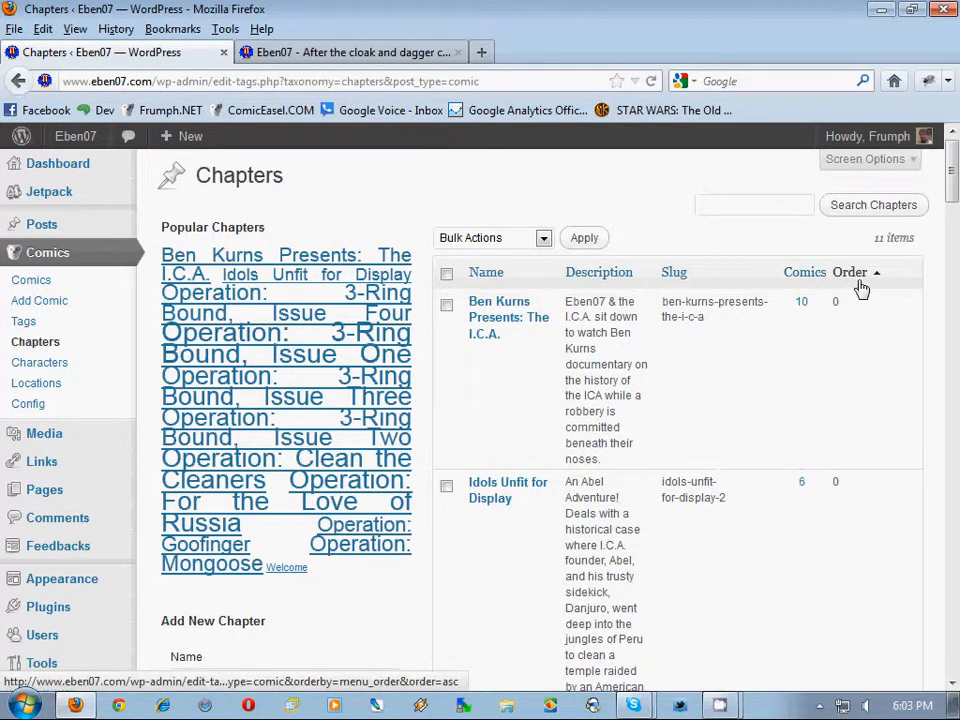
scroll("down", 3)
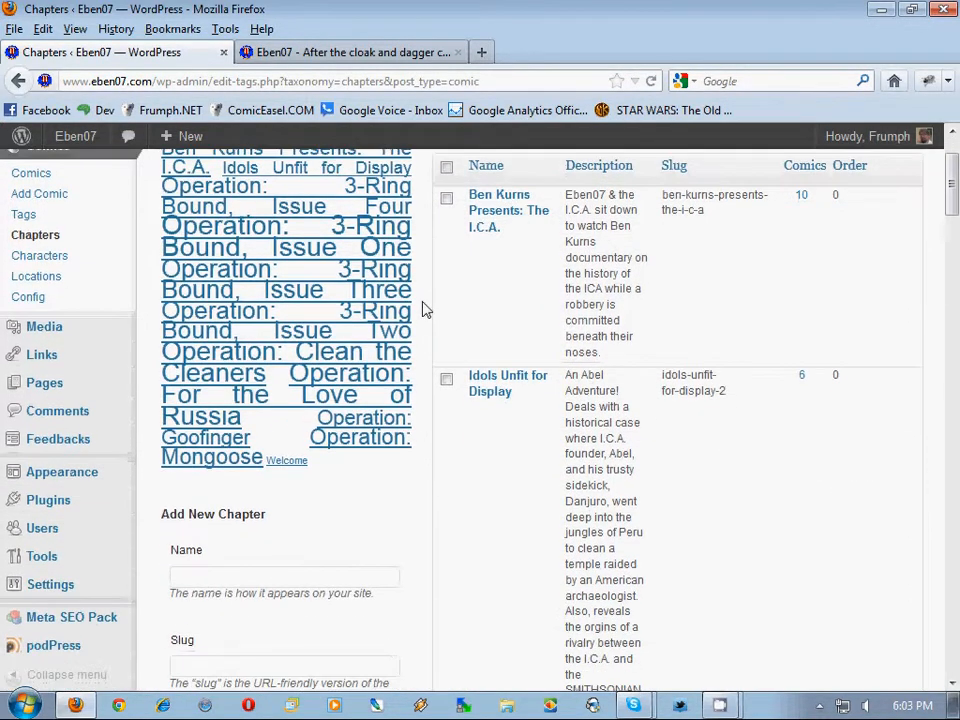
scroll("down", 3)
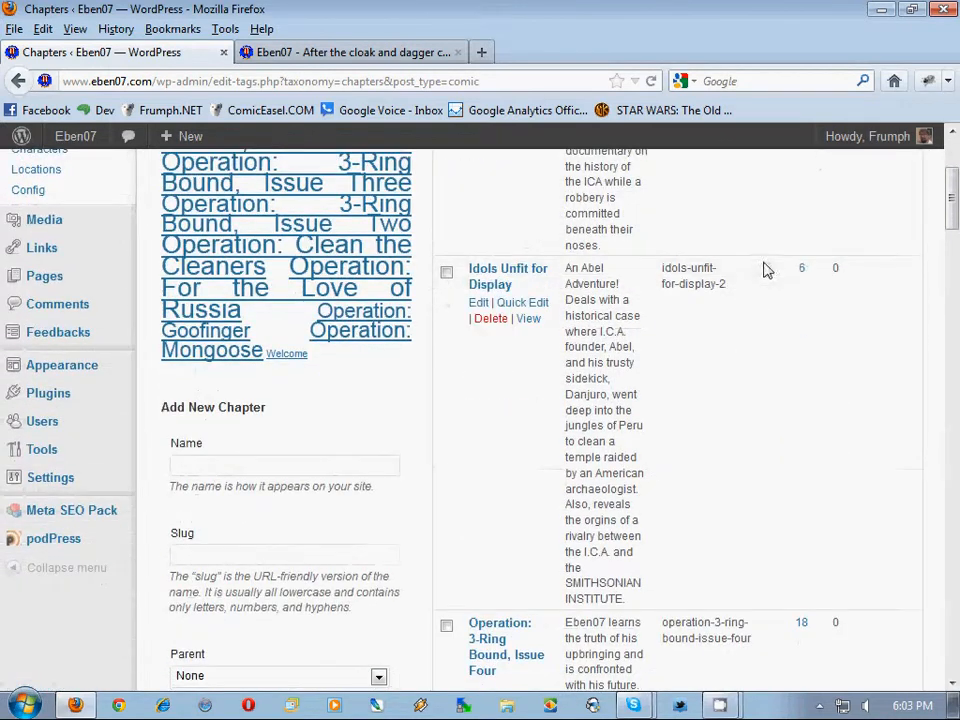
scroll("down", 3)
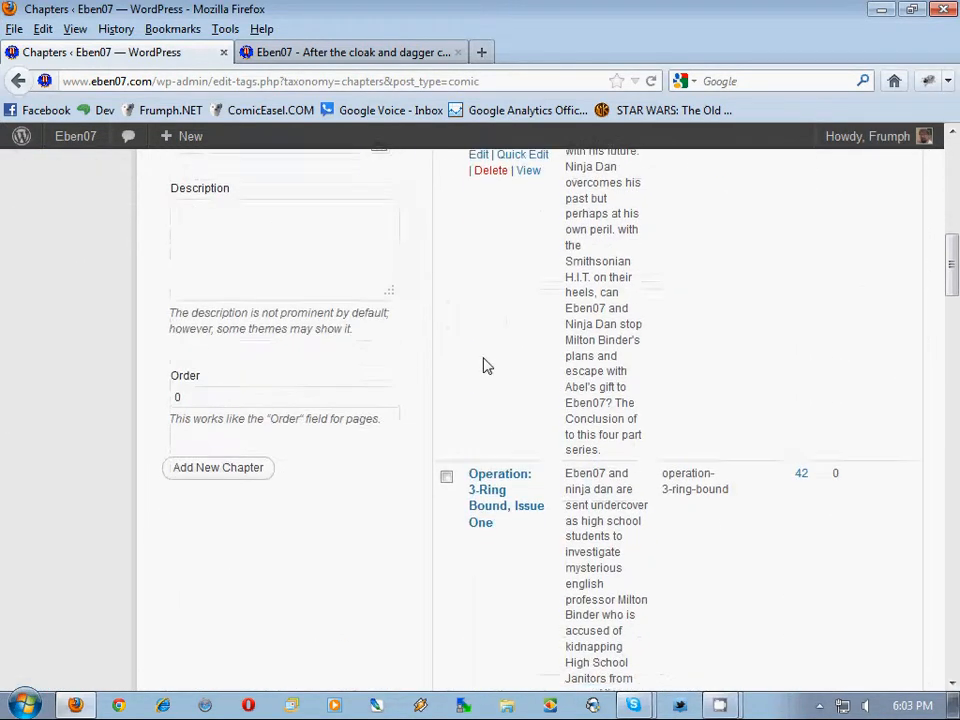
scroll("down", 3)
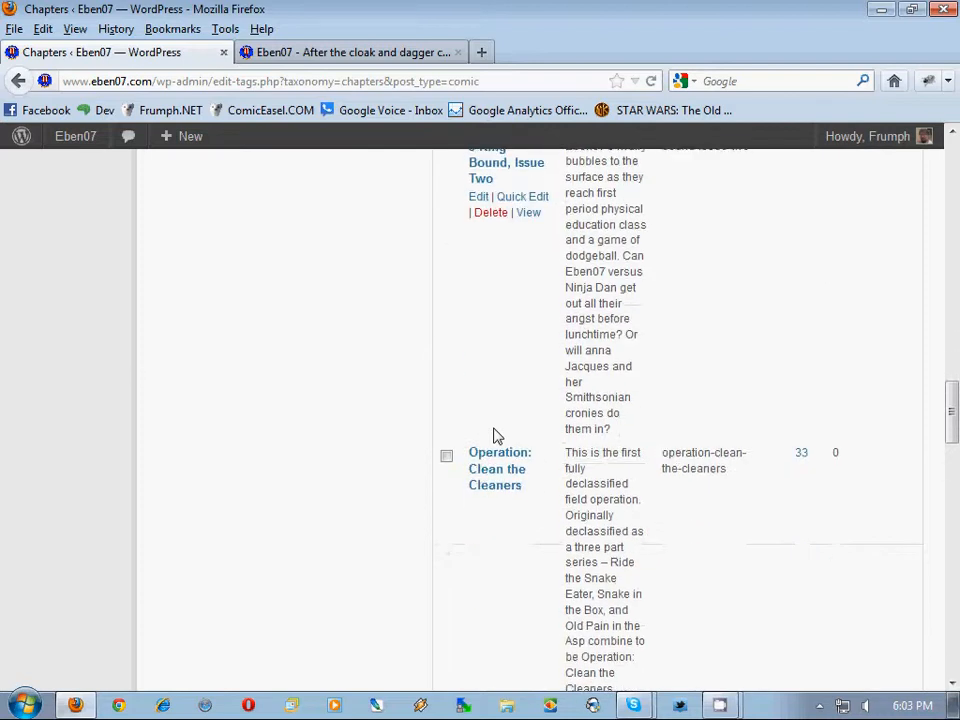
scroll("down", 3)
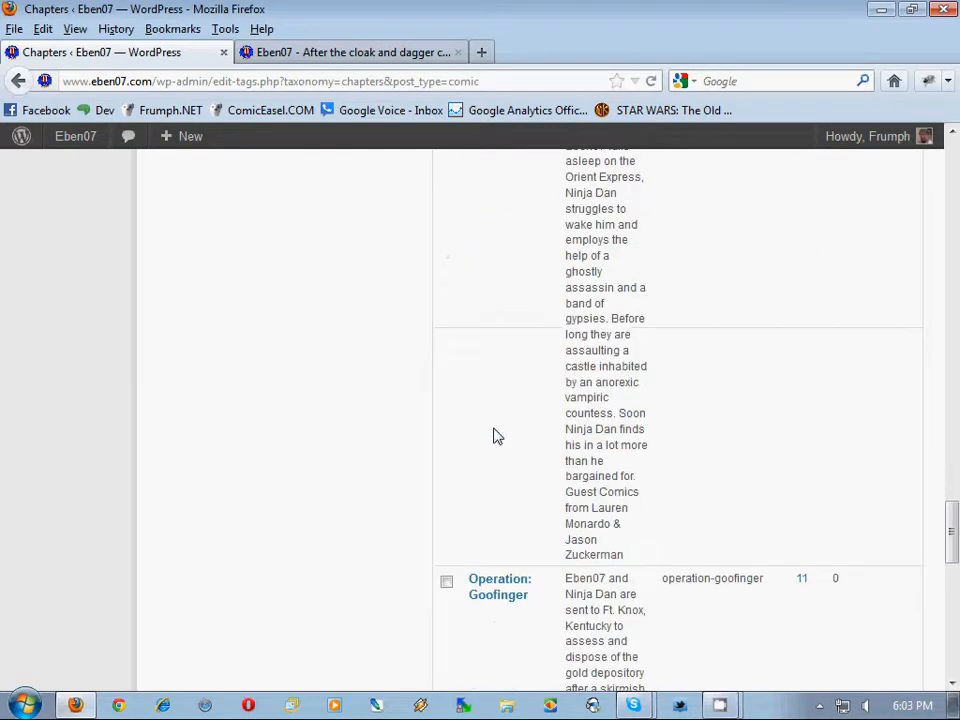
scroll("up", 3)
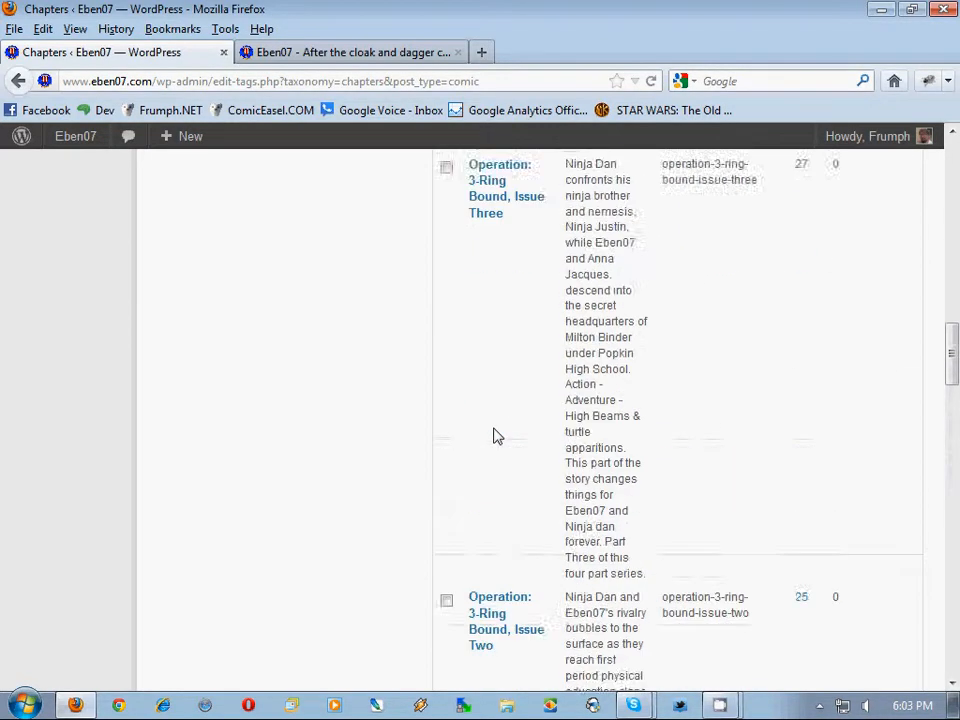
scroll("up", 3)
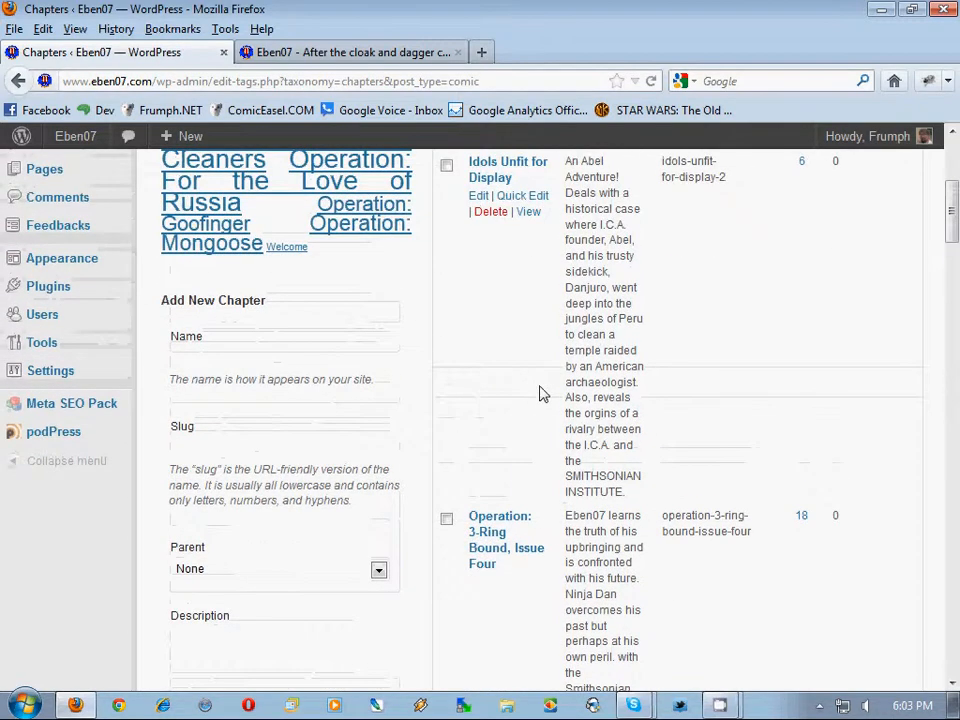
scroll("up", 3)
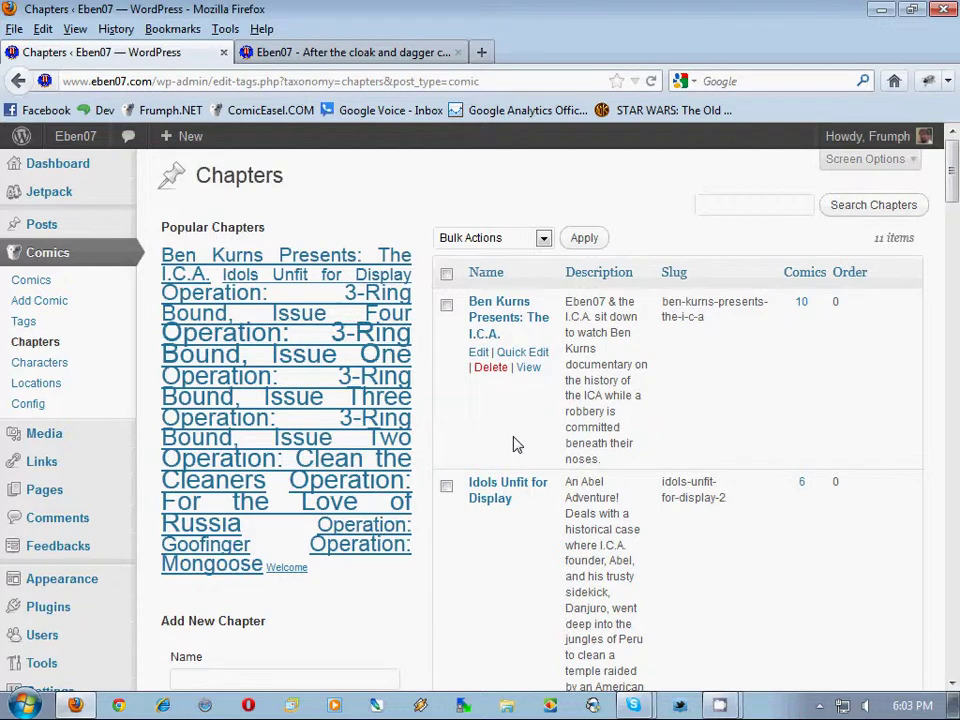
mouse_move(518, 417)
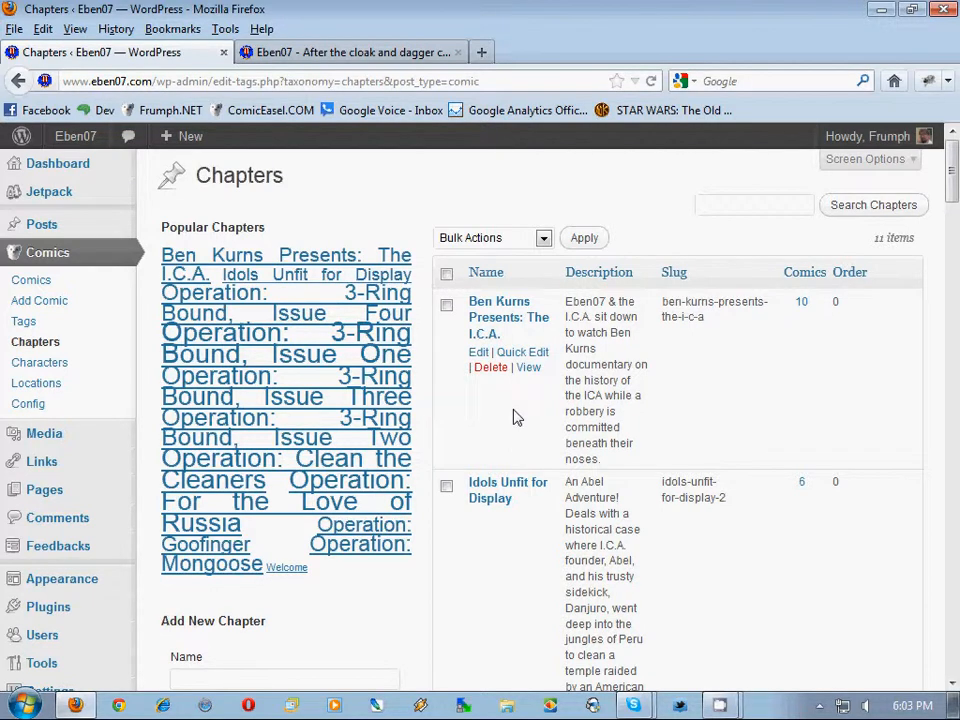
scroll("down", 3)
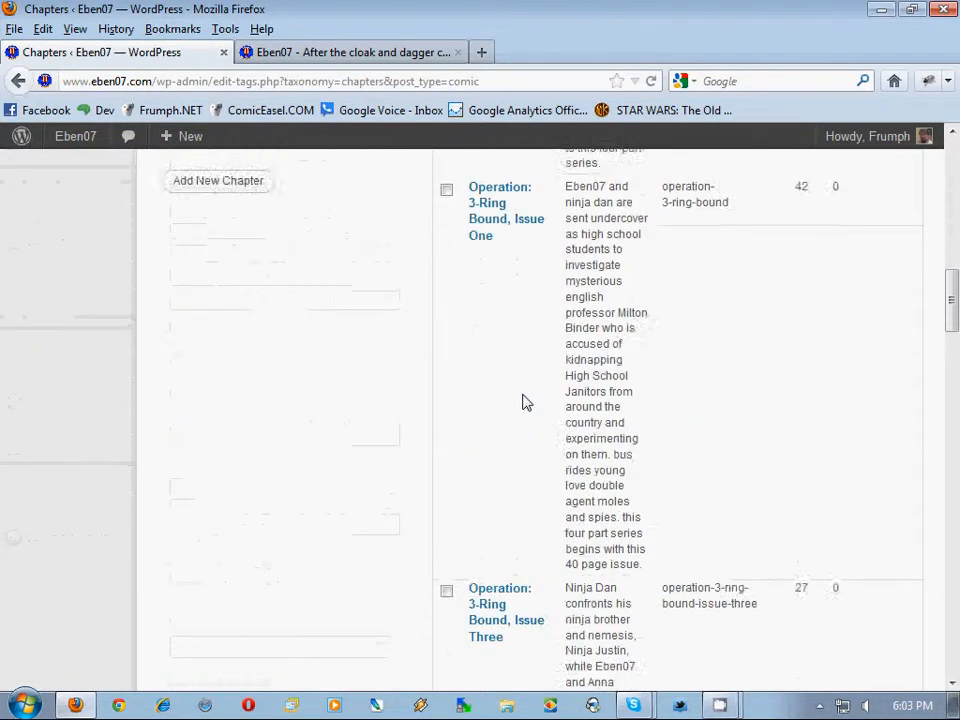
scroll("down", 3)
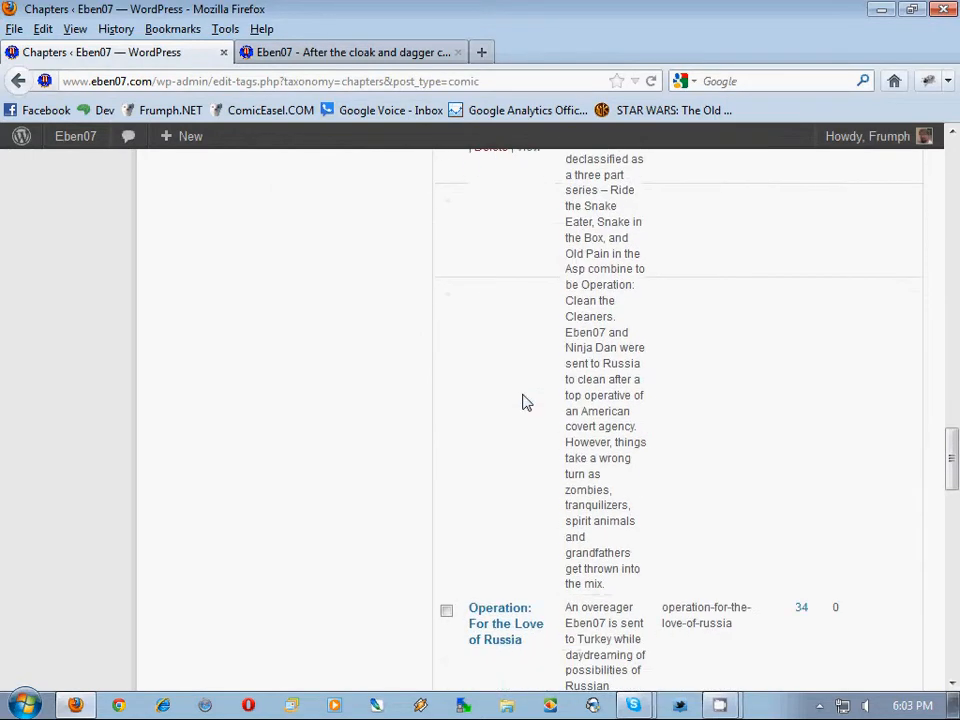
scroll("down", 3)
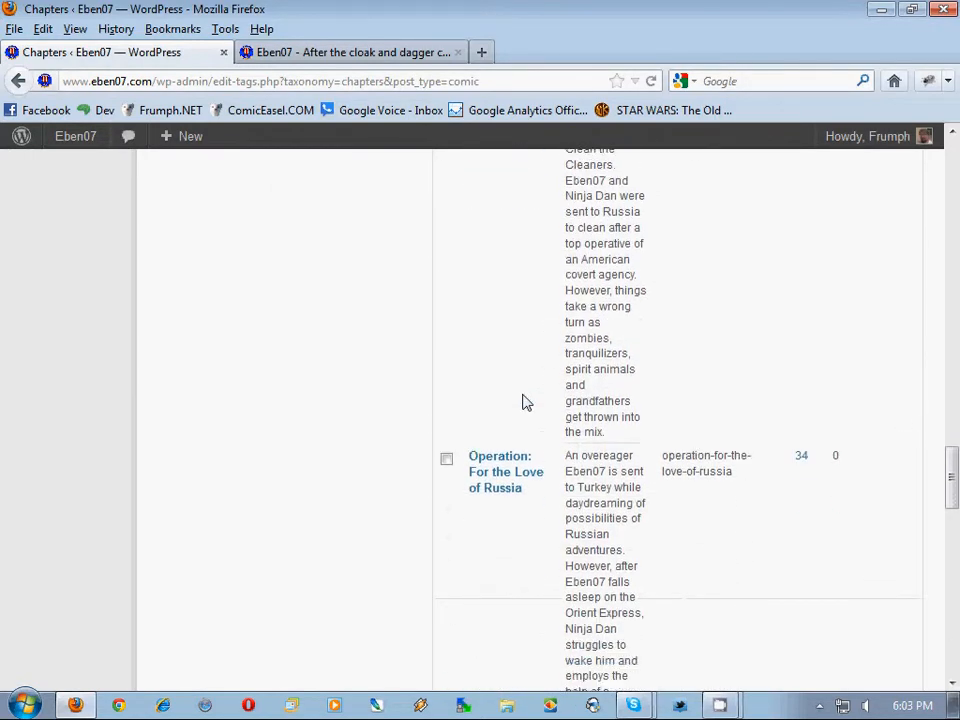
scroll("down", 3)
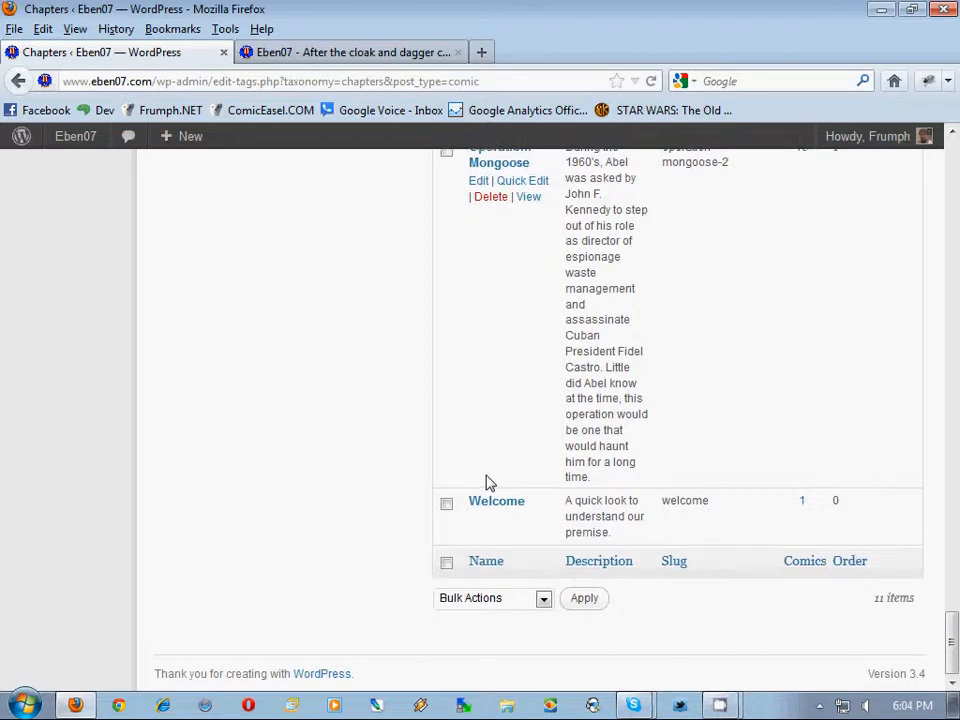
scroll("up", 3)
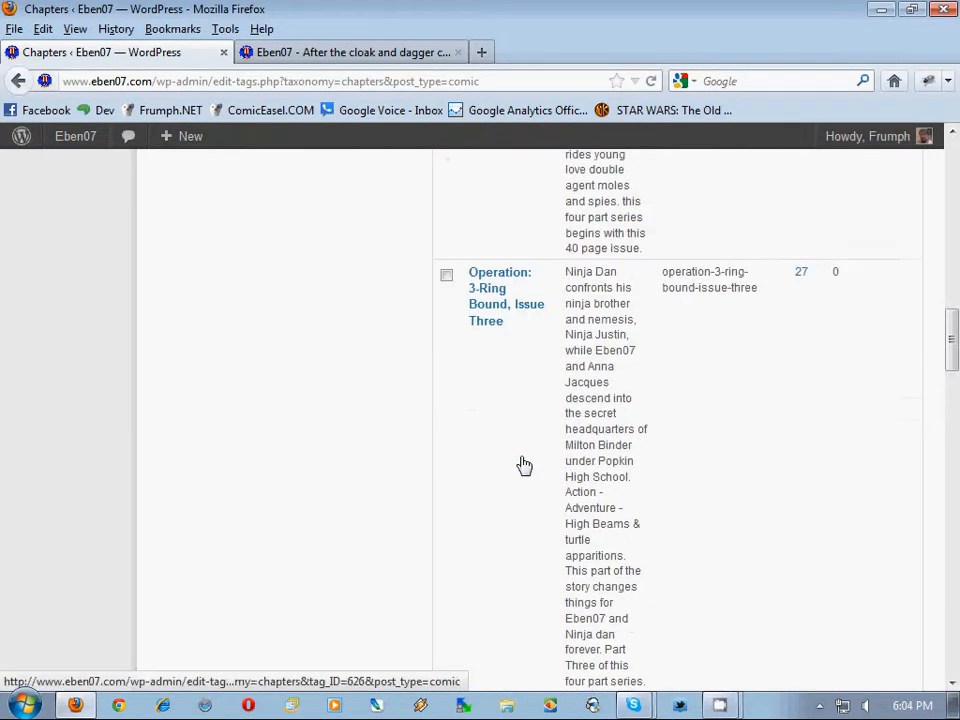
scroll("up", 3)
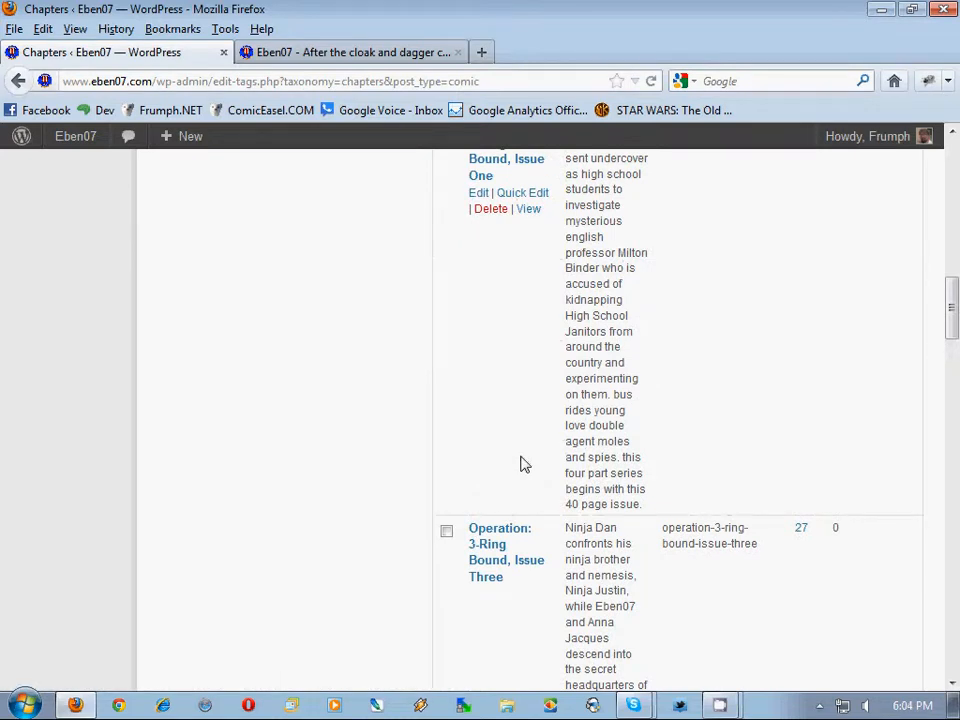
scroll("up", 3)
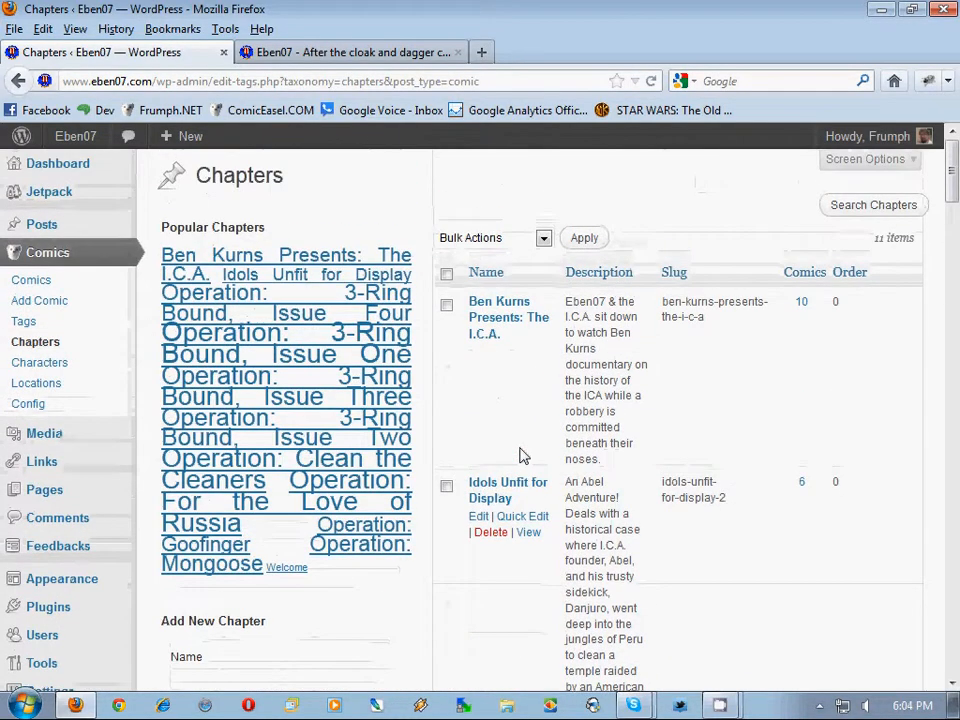
mouse_move(422, 291)
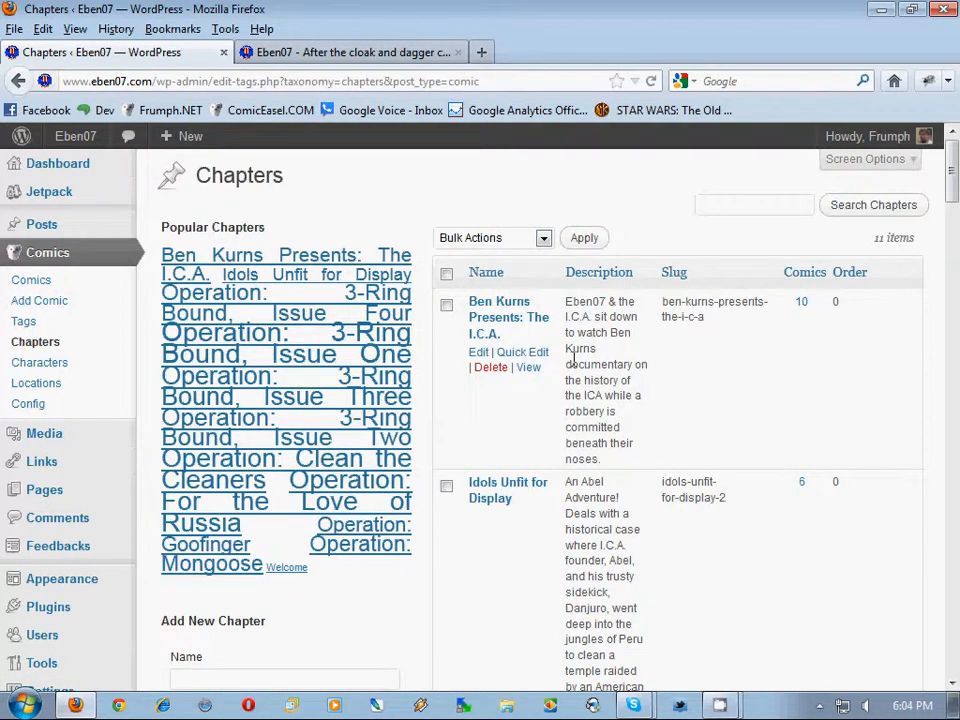
mouse_move(573, 363)
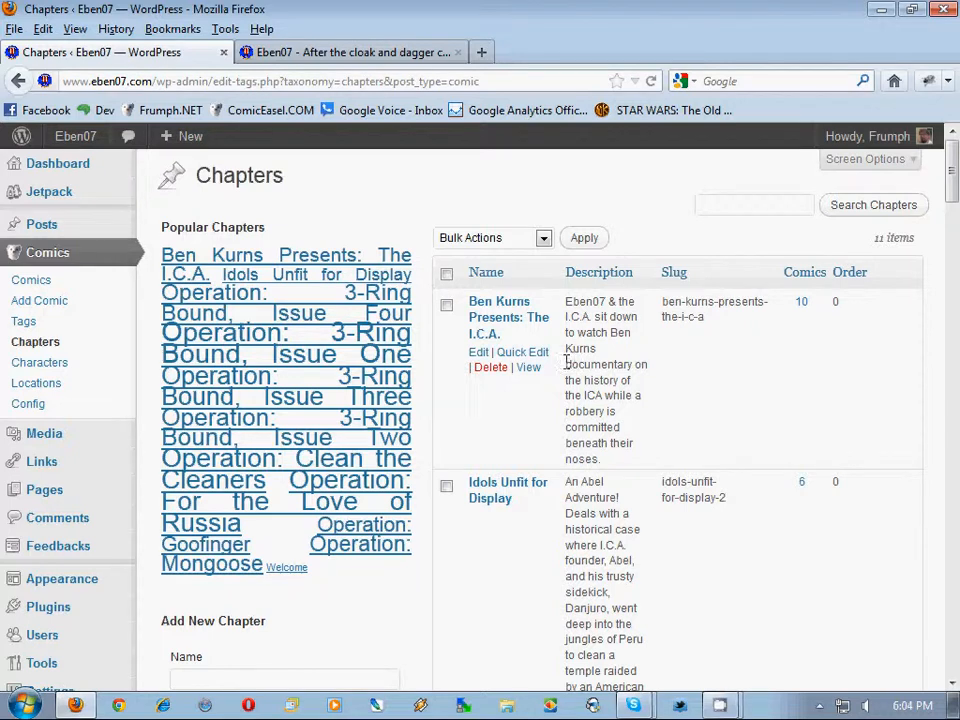
mouse_move(530, 433)
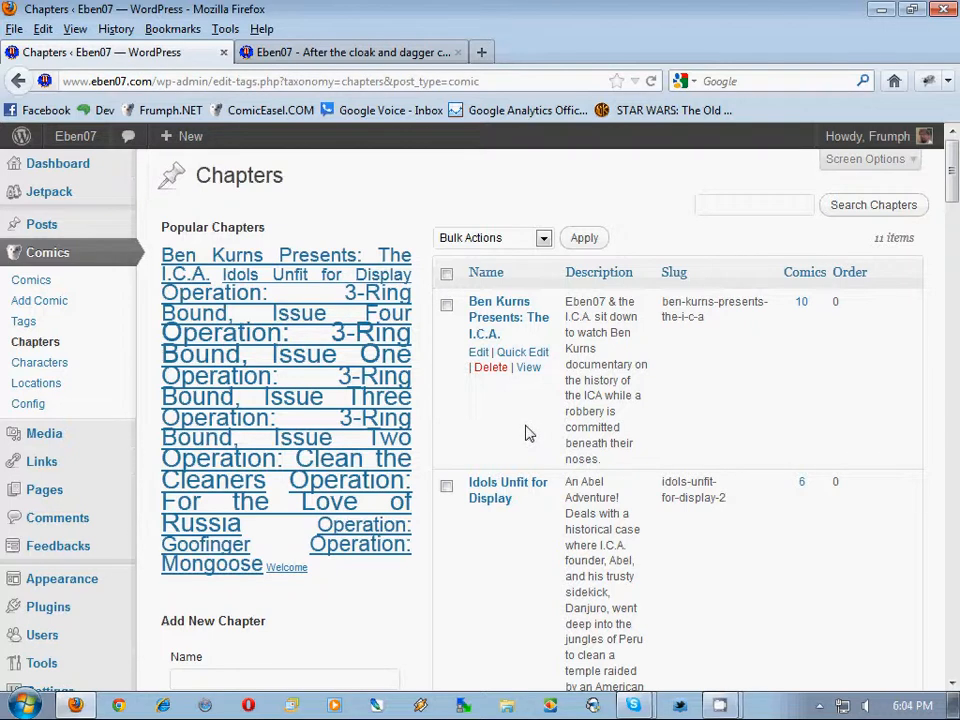
mouse_move(737, 398)
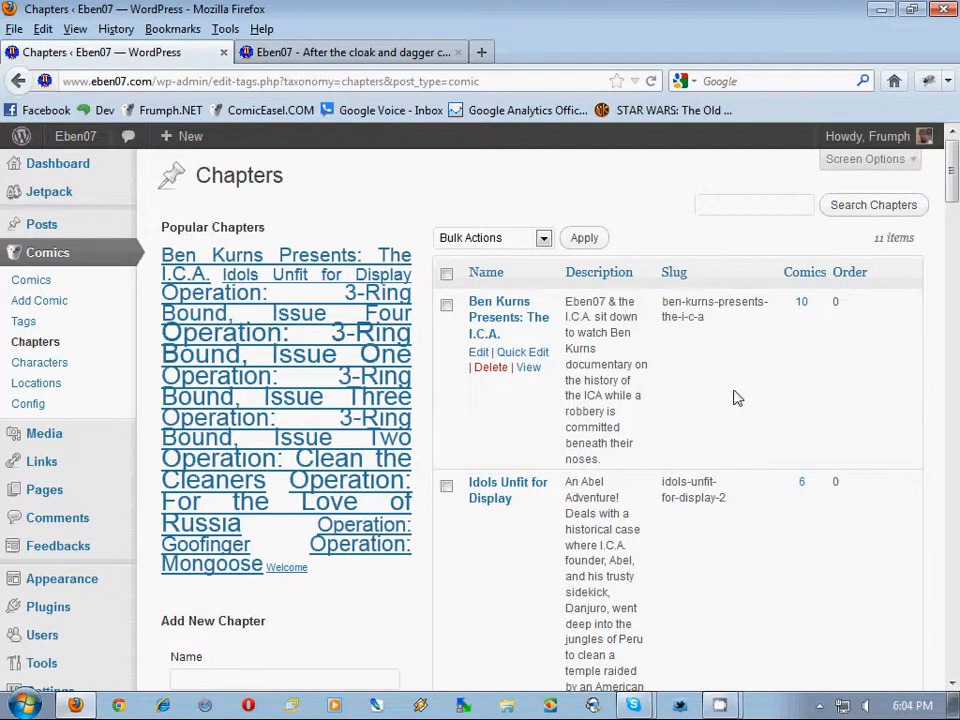
mouse_move(521, 352)
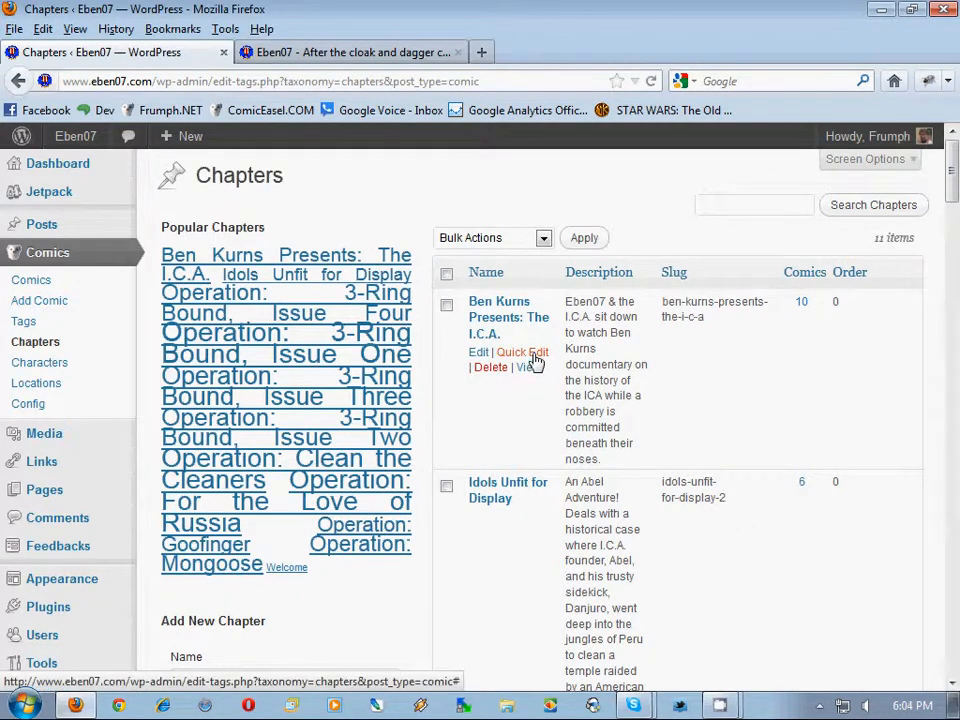
- Quick Edit 'Ben Kurns Presents: The I.C.A.' to give it Order 1
left_click(521, 351)
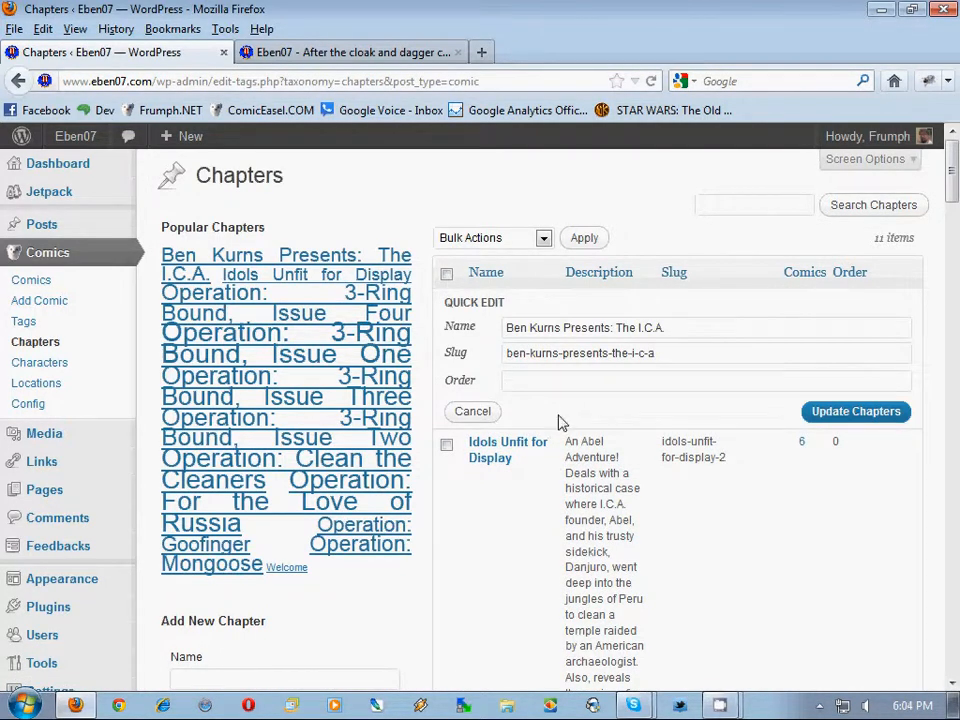
type("1")
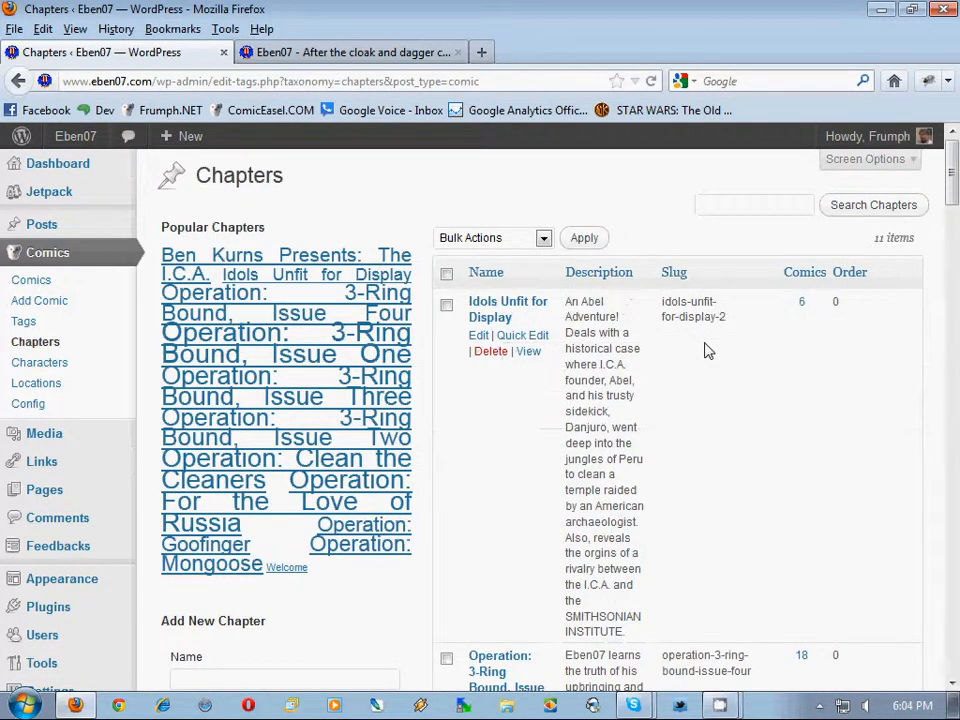
mouse_move(35, 341)
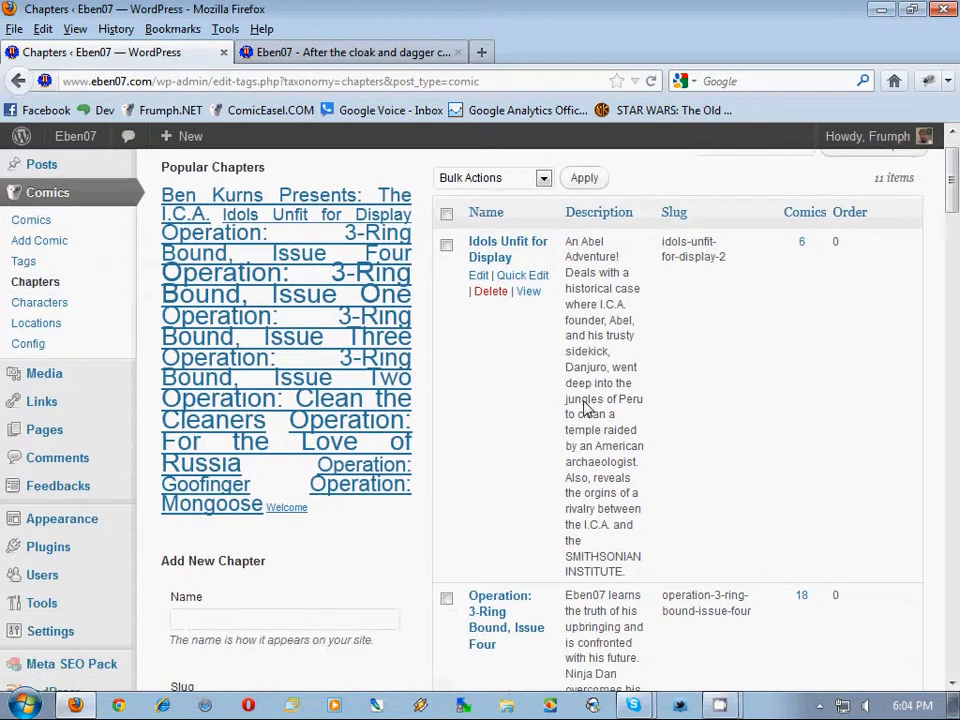
scroll("down", 3)
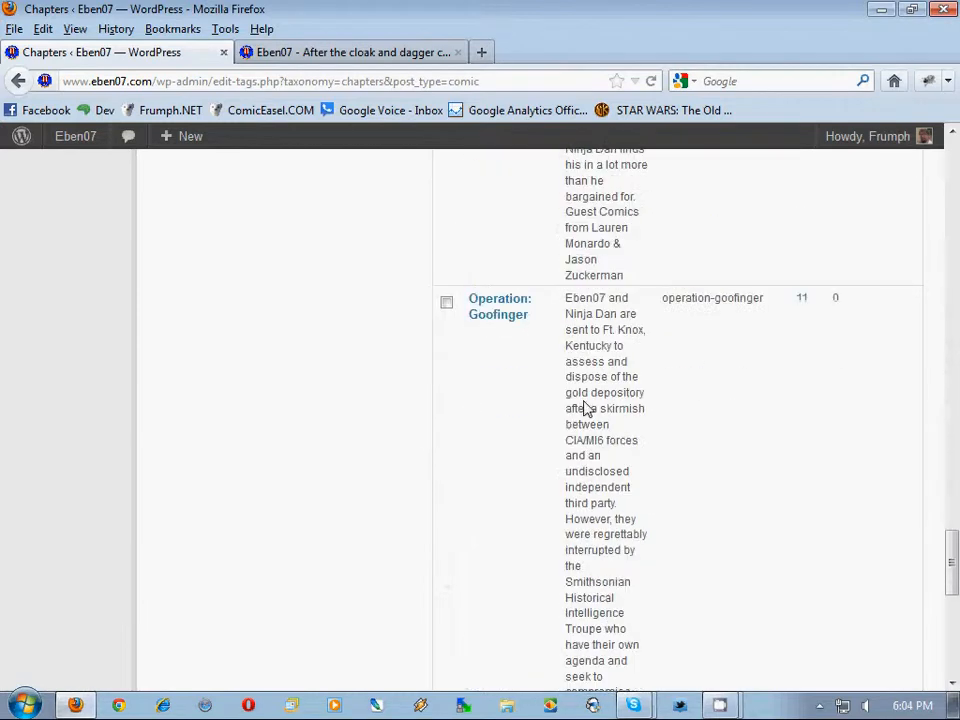
scroll("down", 3)
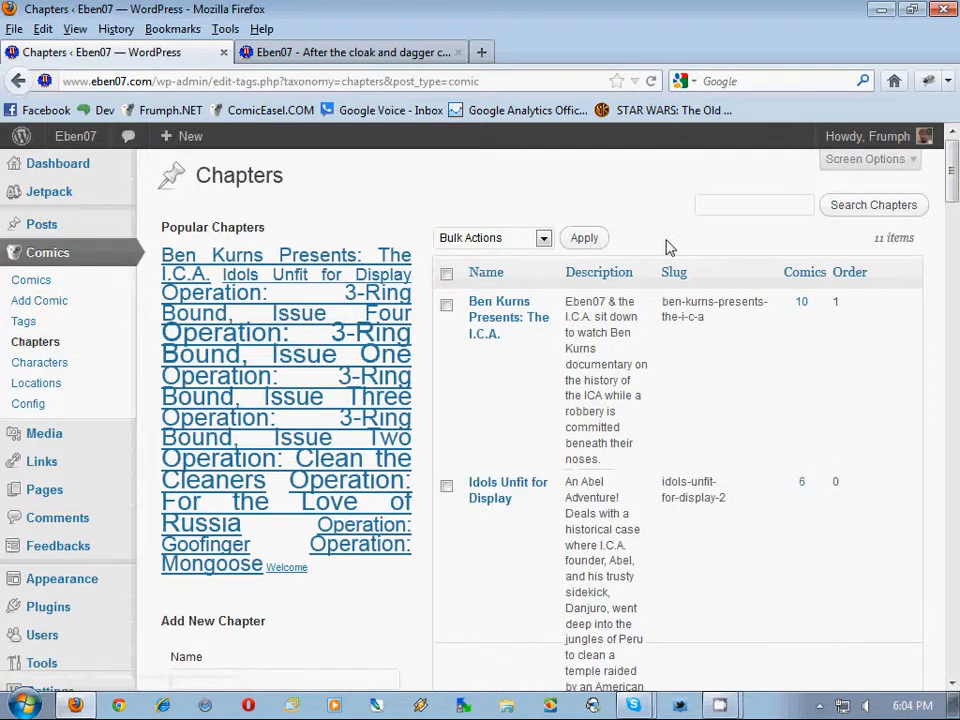
mouse_move(499, 316)
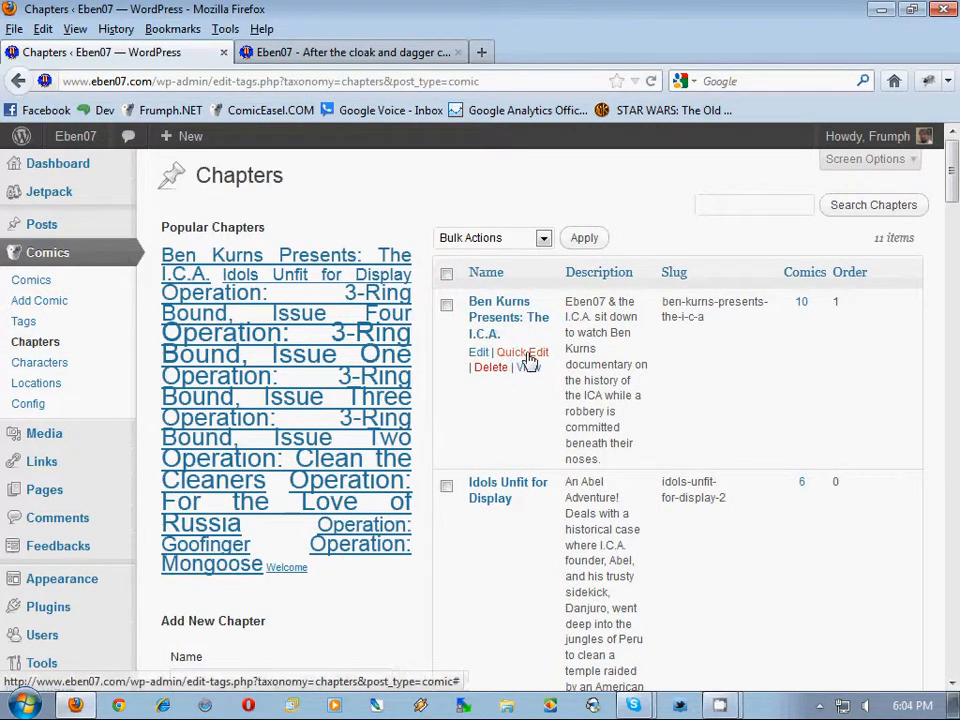
left_click(521, 352)
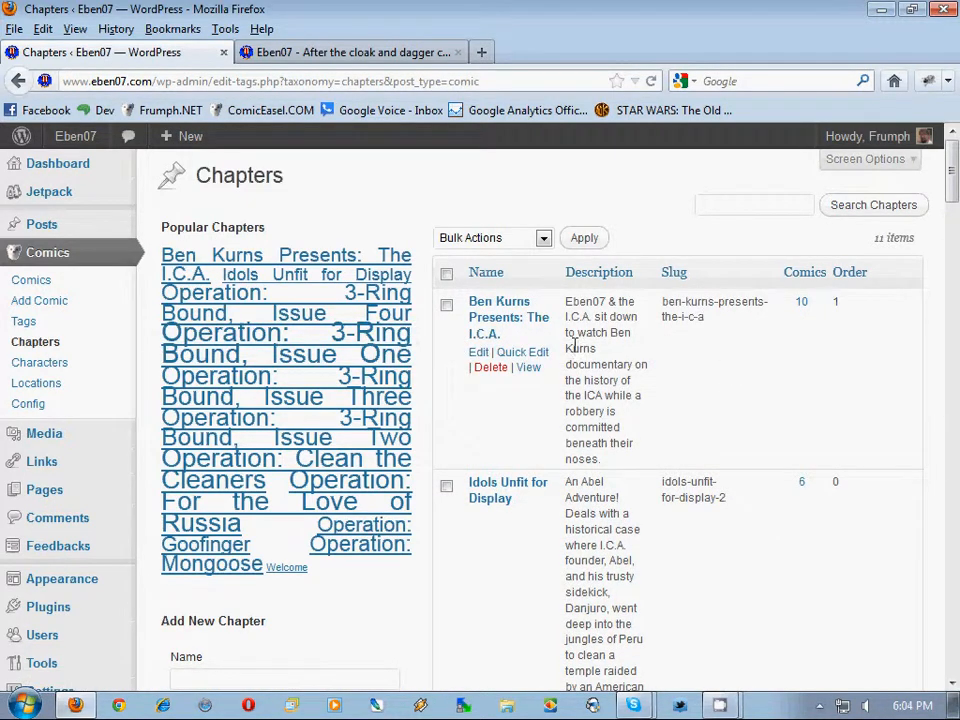
mouse_move(642, 358)
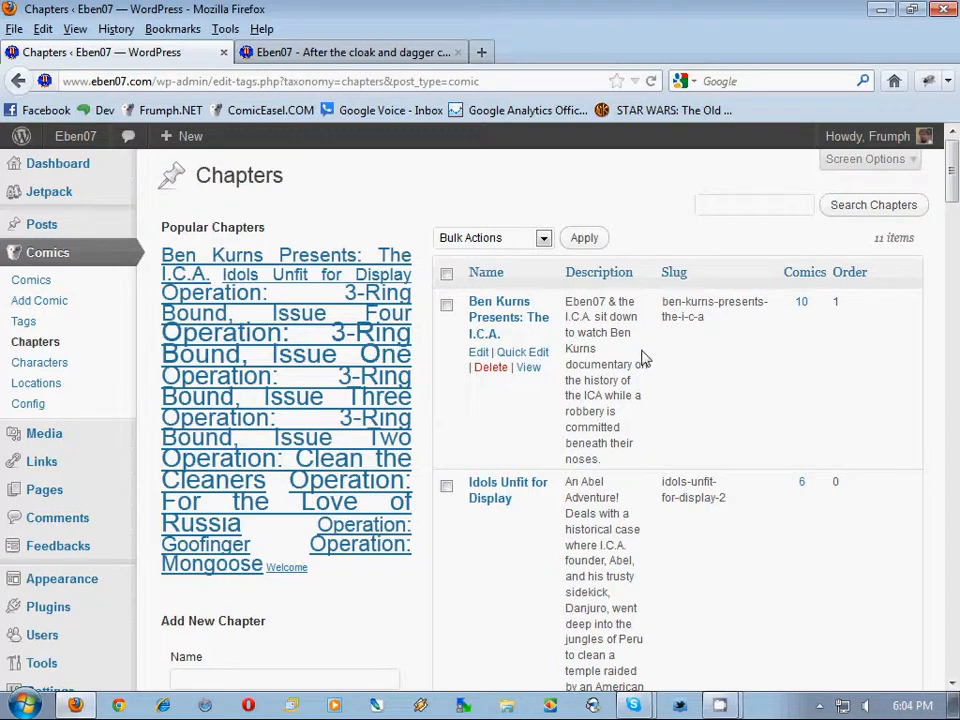
mouse_move(893, 320)
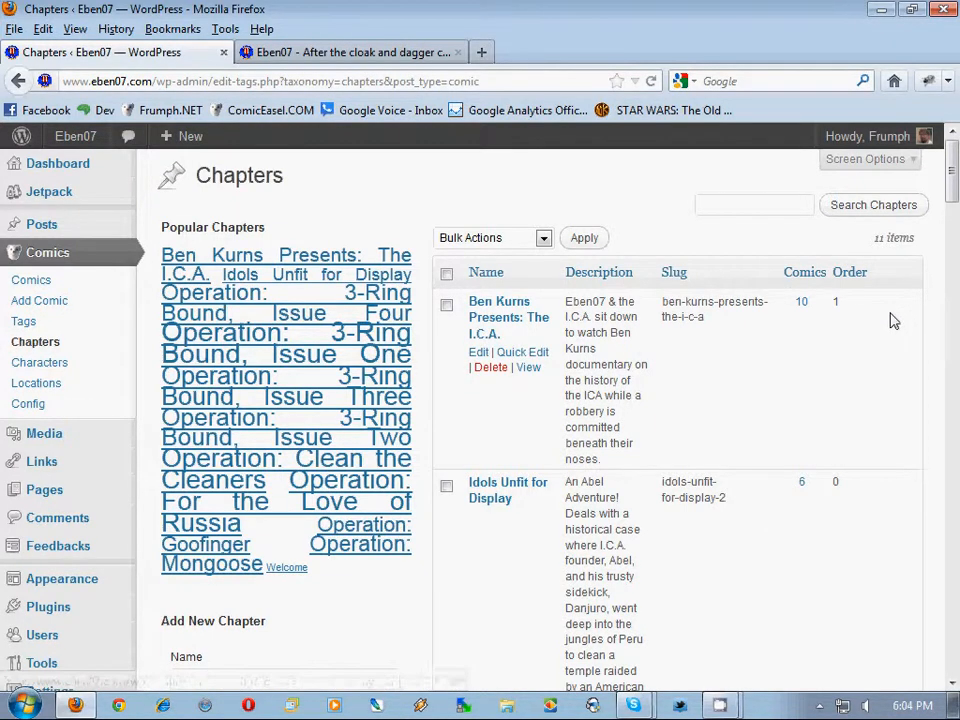
mouse_move(718, 248)
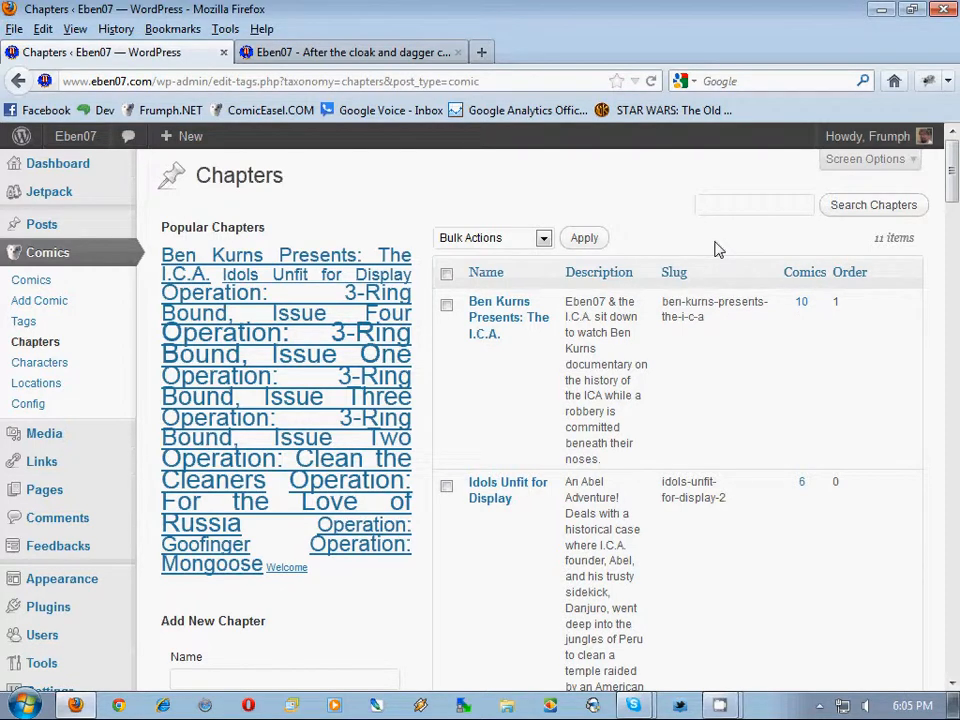
mouse_move(825, 249)
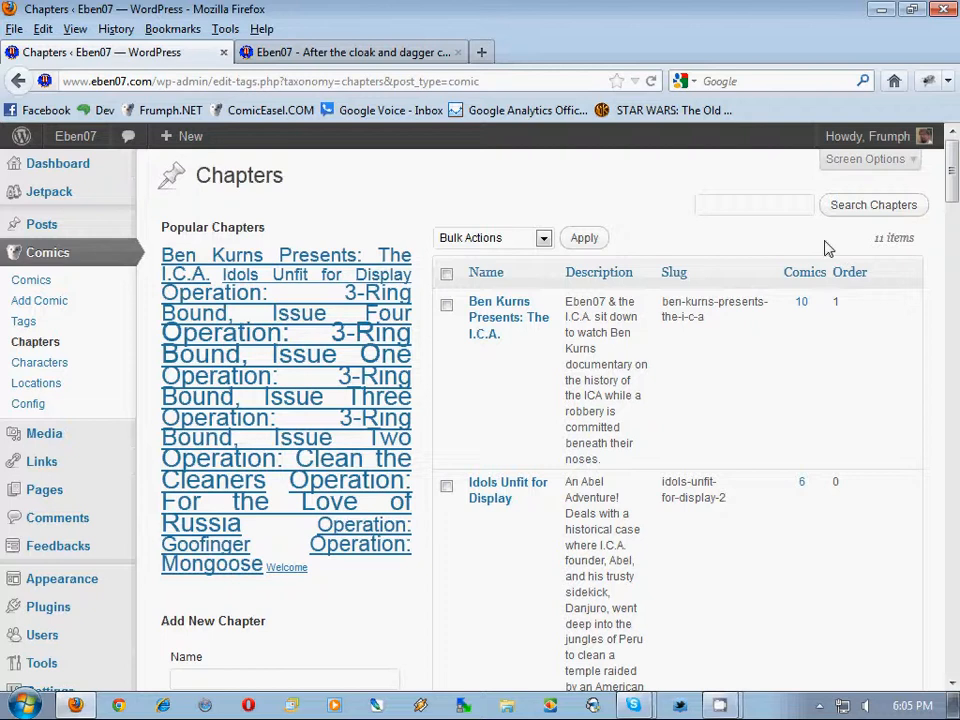
mouse_move(825, 248)
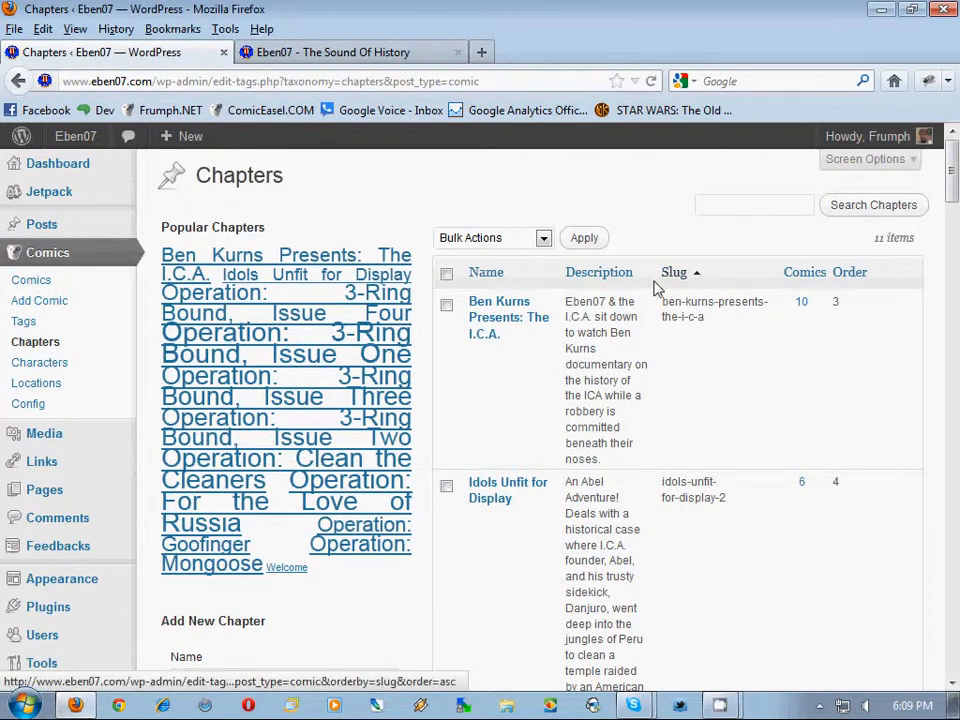
- Scroll the Chapters table to review each chapter's Order value
scroll("down", 3)
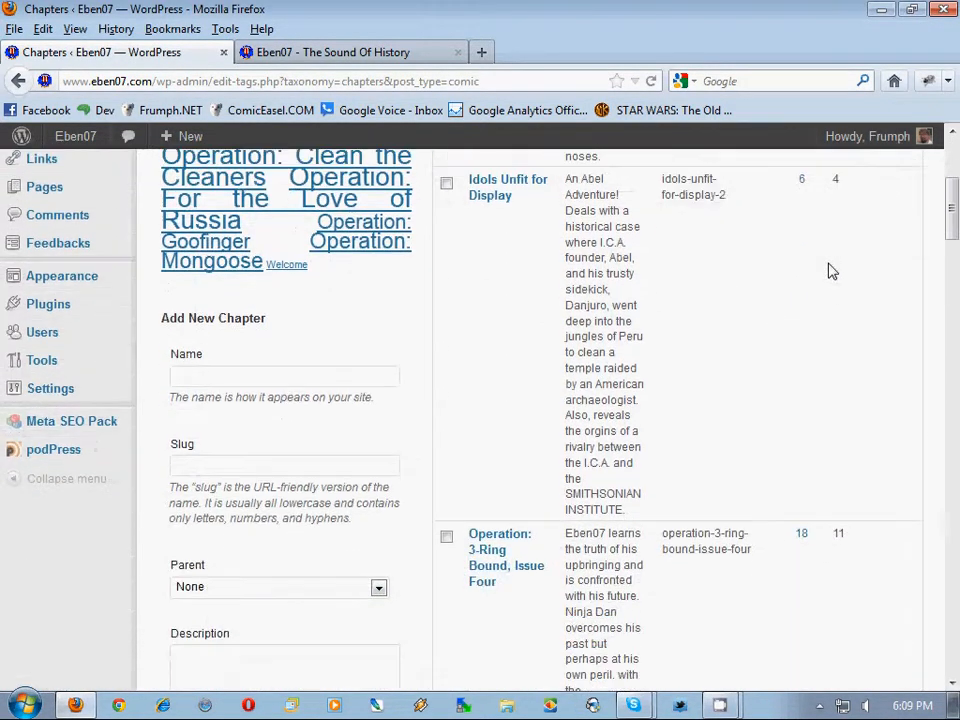
scroll("down", 3)
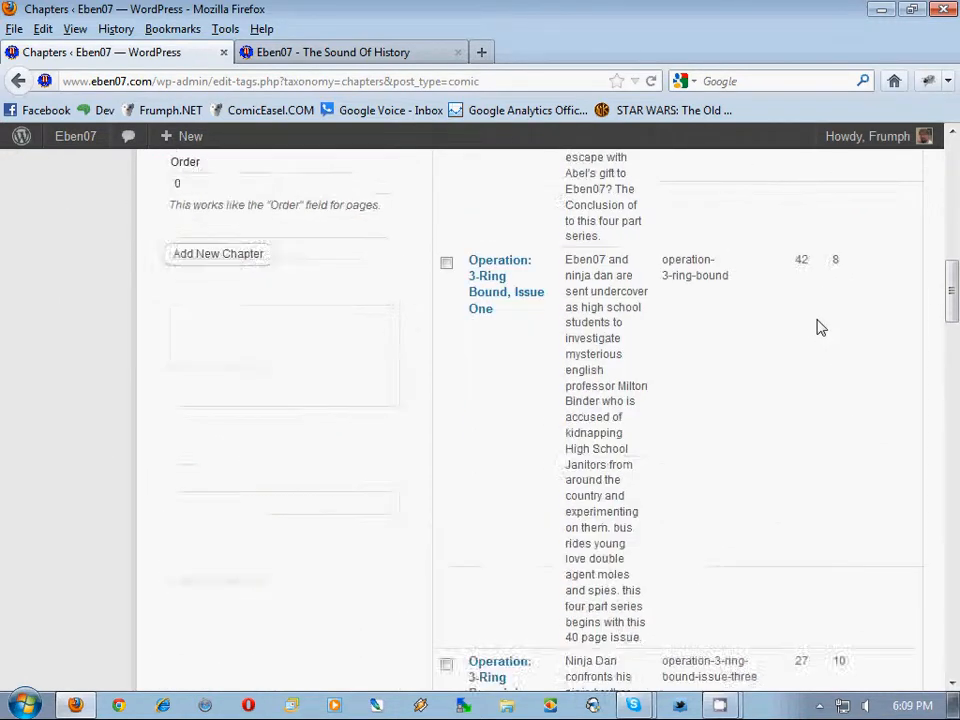
scroll("down", 3)
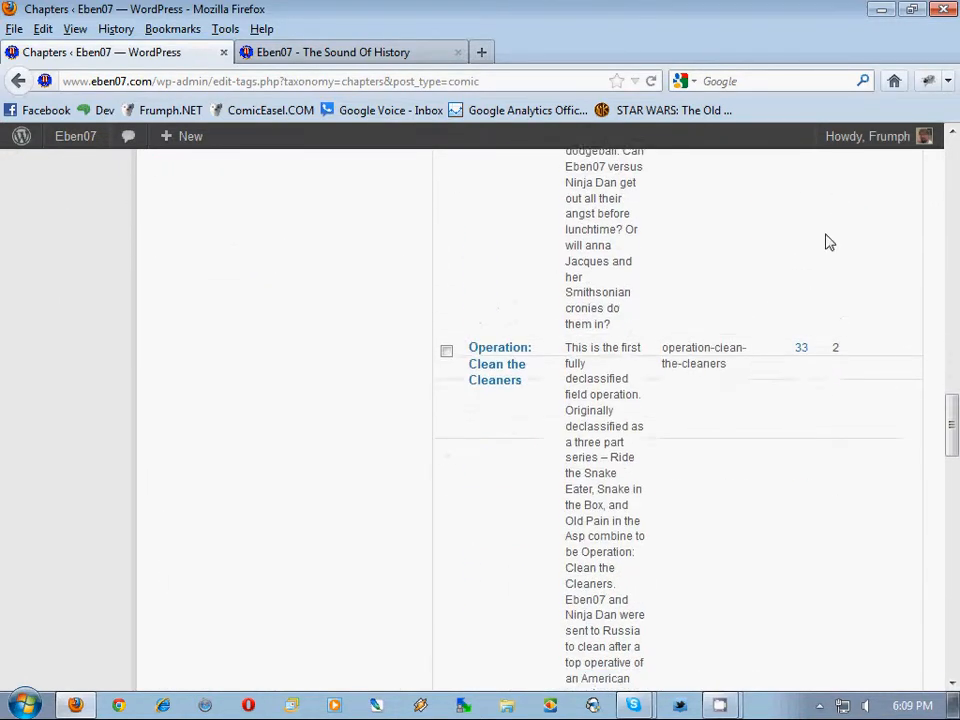
scroll("up", 3)
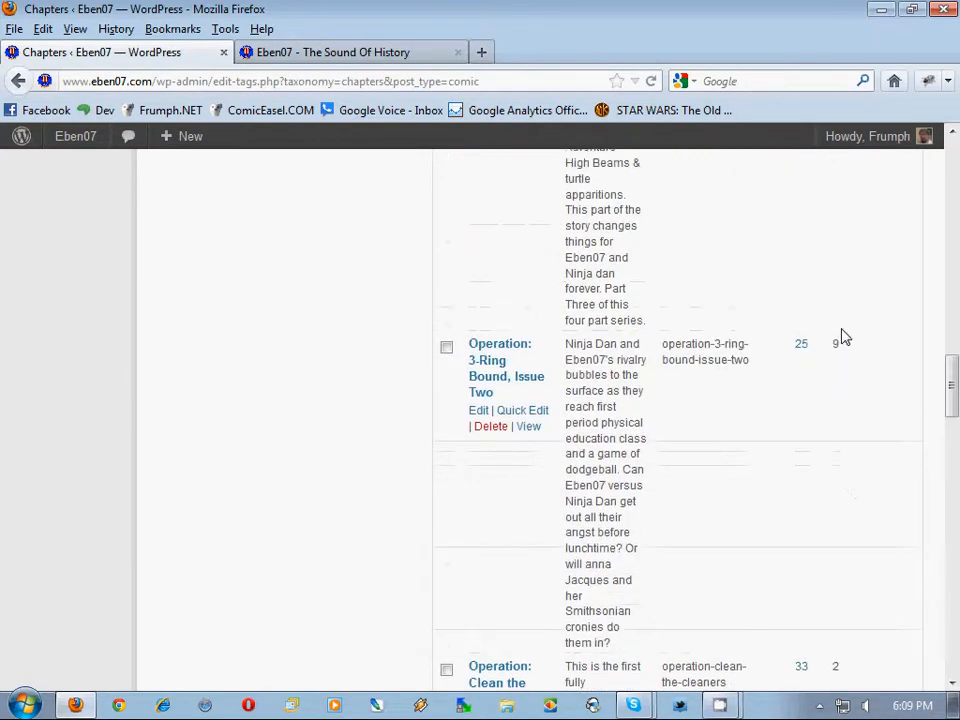
scroll("down", 3)
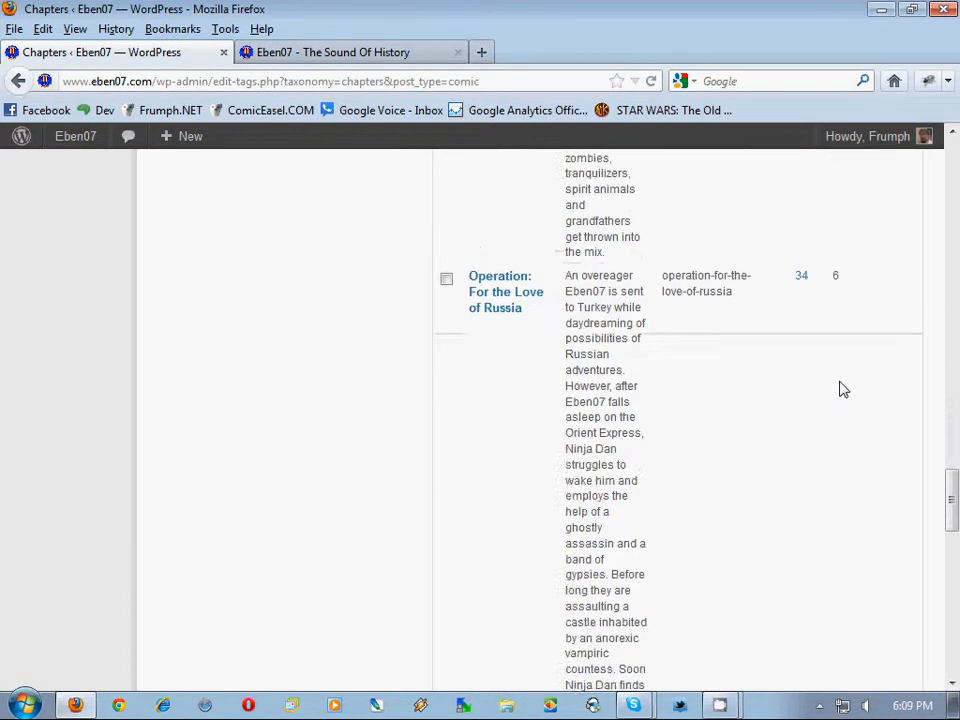
scroll("down", 3)
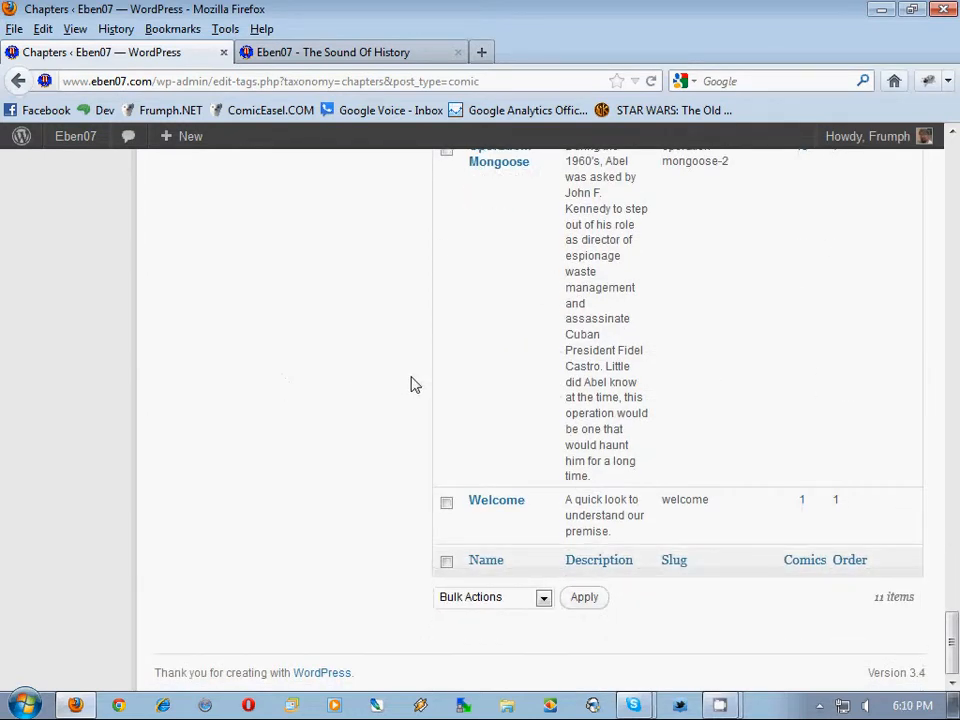
scroll("up", 3)
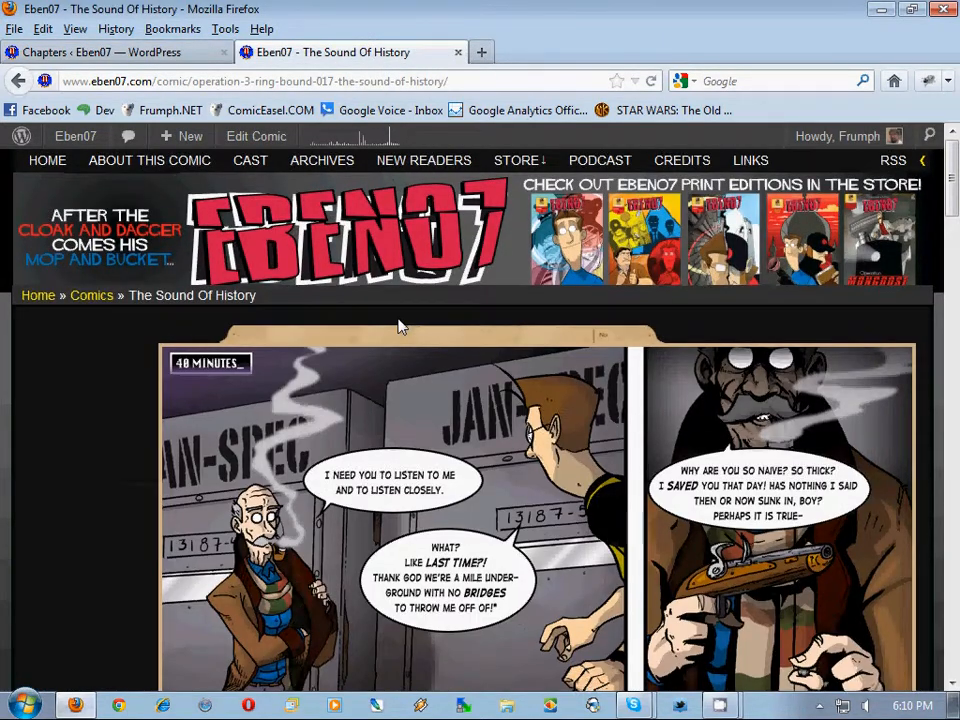
- On the live comic page, open the Select Story dropdown to check chapter order
scroll("down", 3)
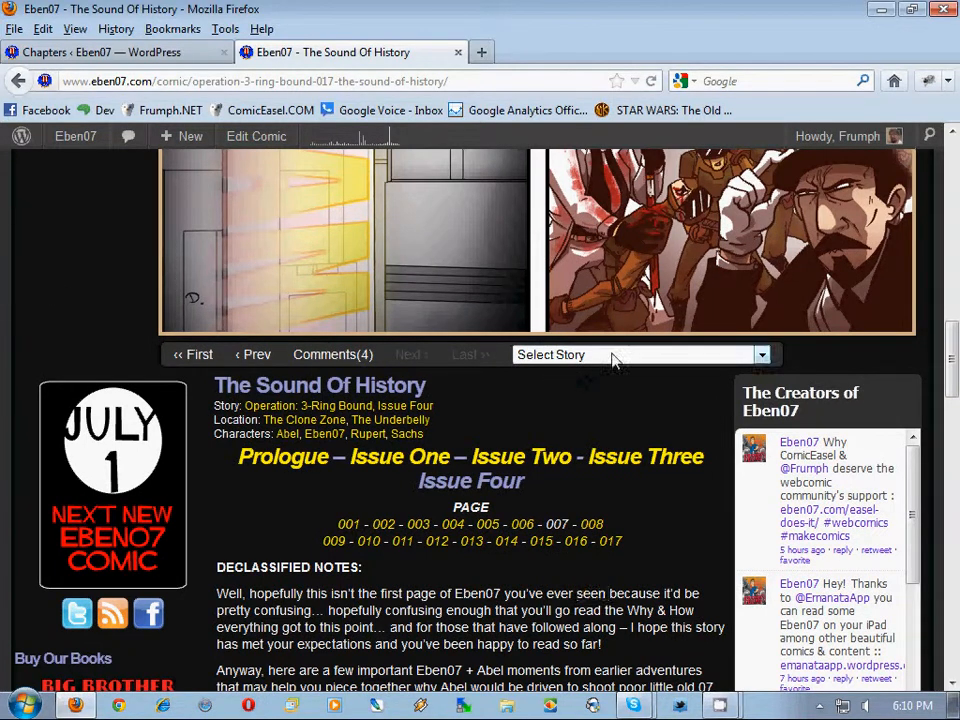
left_click(640, 354)
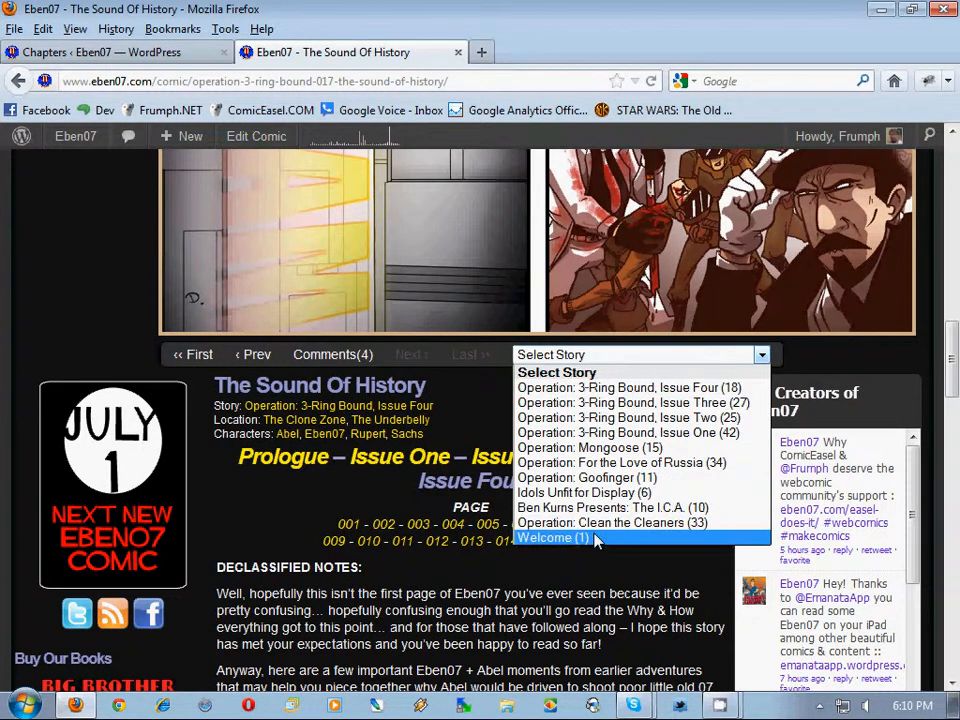
mouse_move(600, 462)
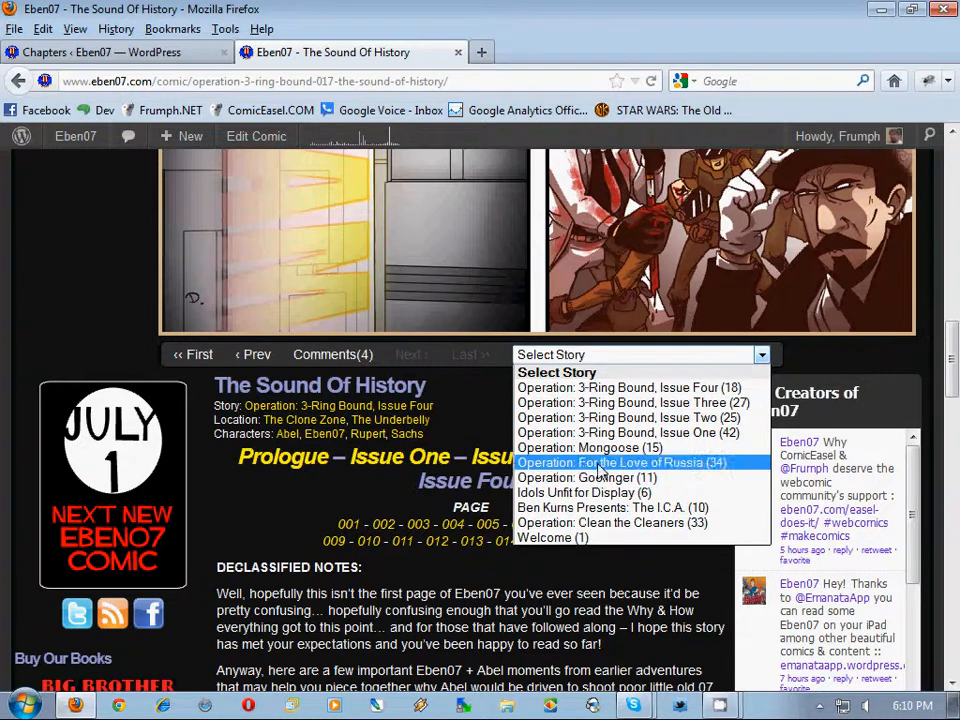
mouse_move(612, 387)
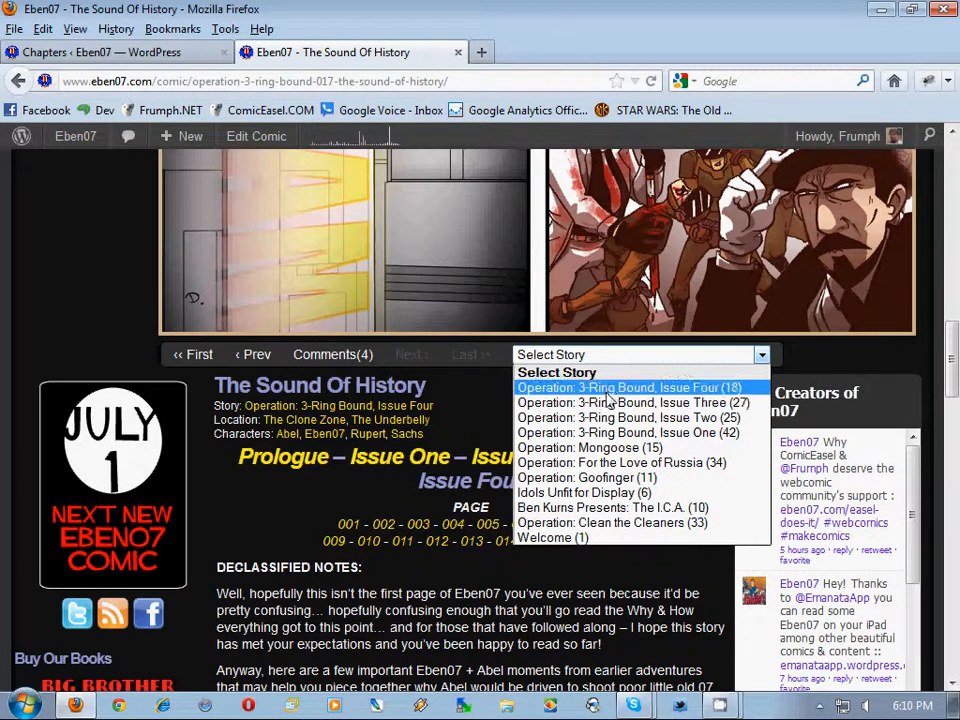
mouse_move(628, 402)
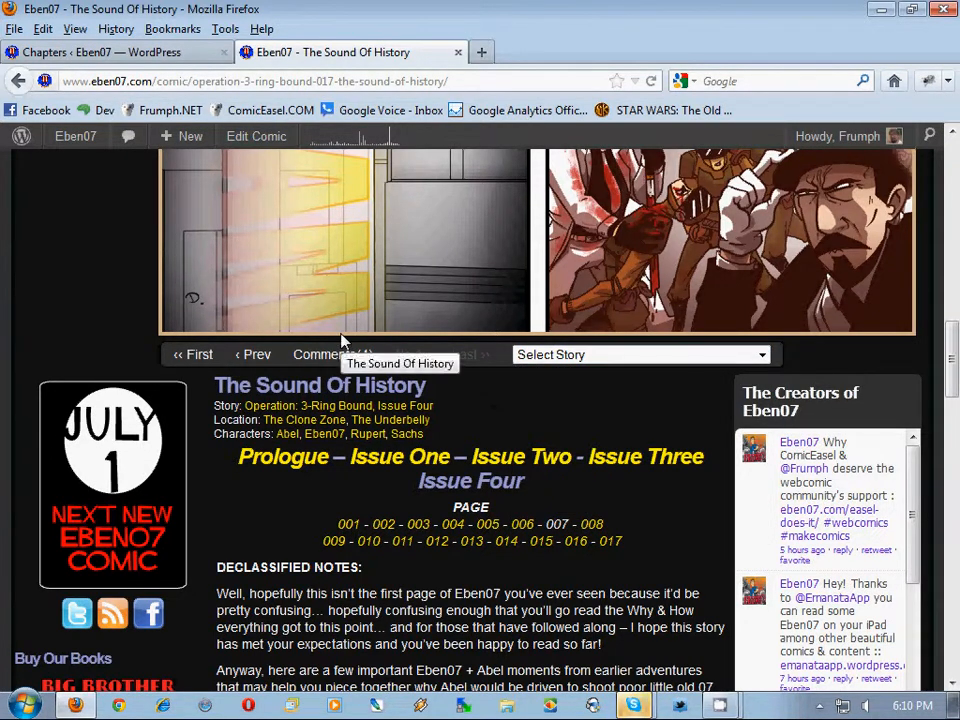
mouse_move(545, 408)
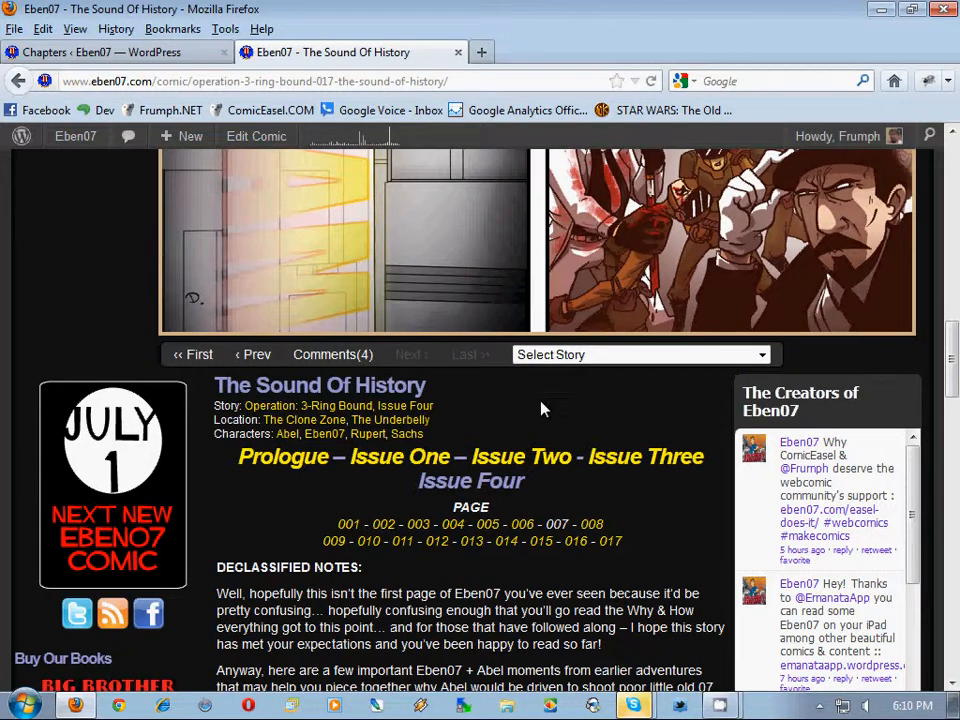
mouse_move(535, 425)
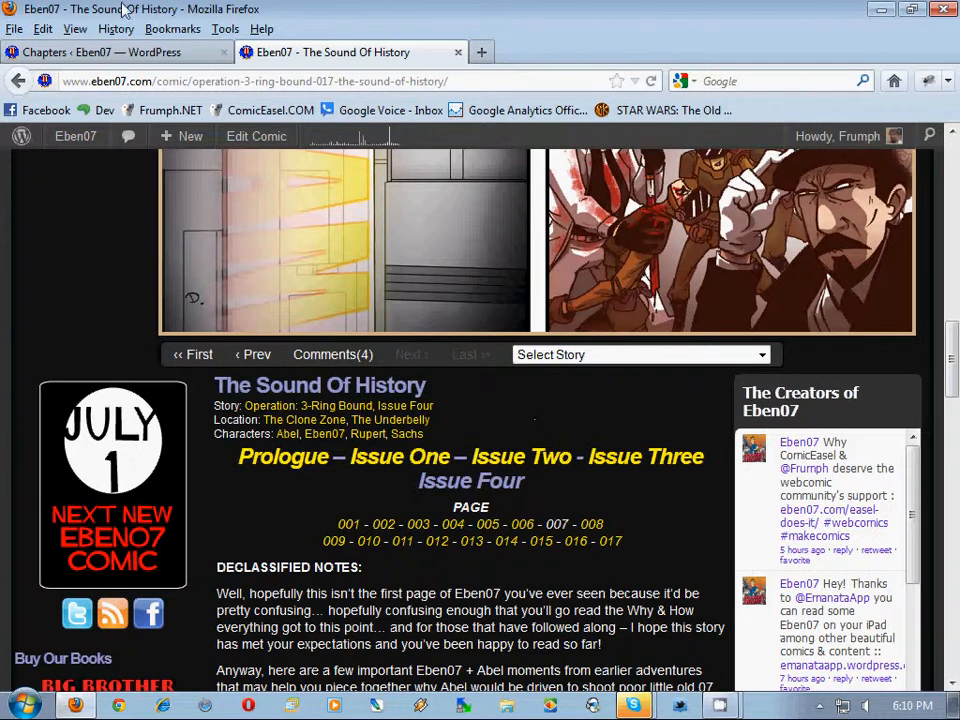
- Return to the Chapters admin tab and scroll the 11-chapter table back to the top
left_click(115, 52)
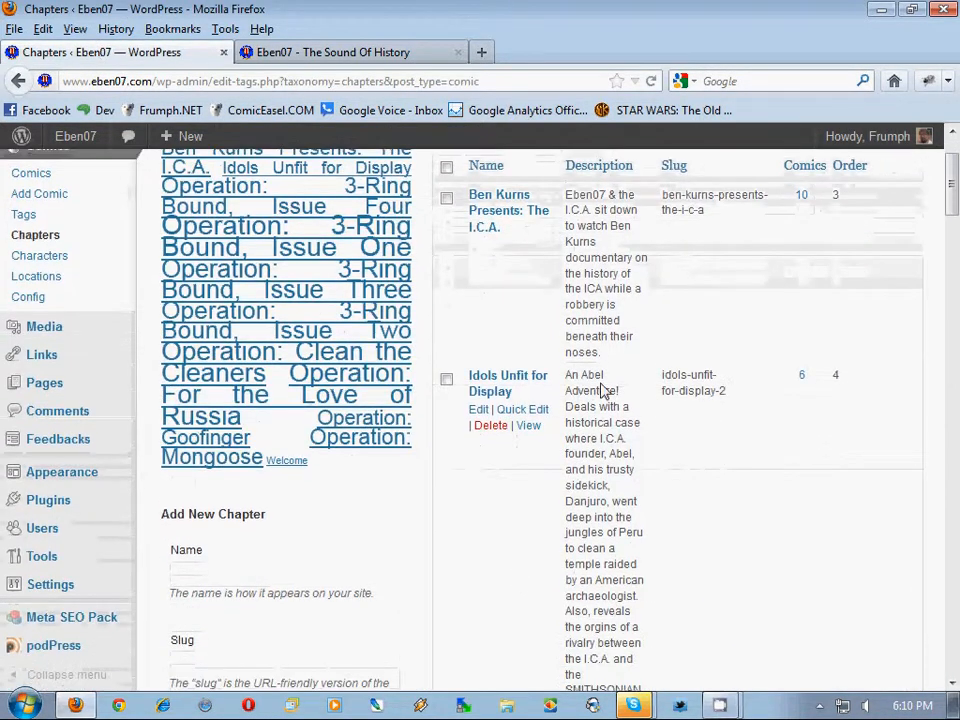
scroll("down", 3)
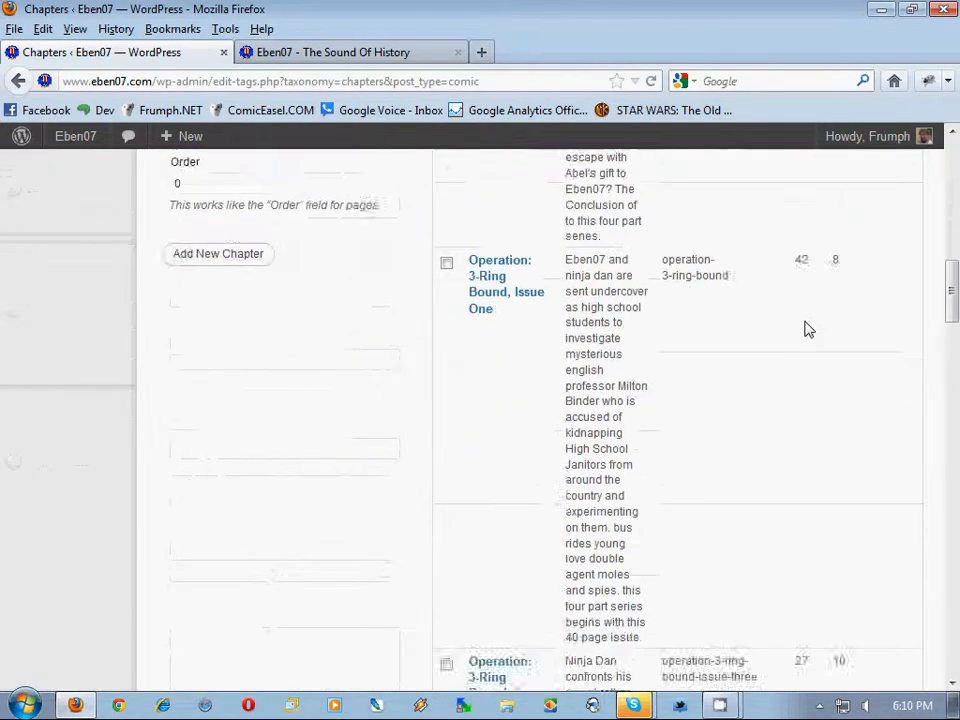
scroll("up", 3)
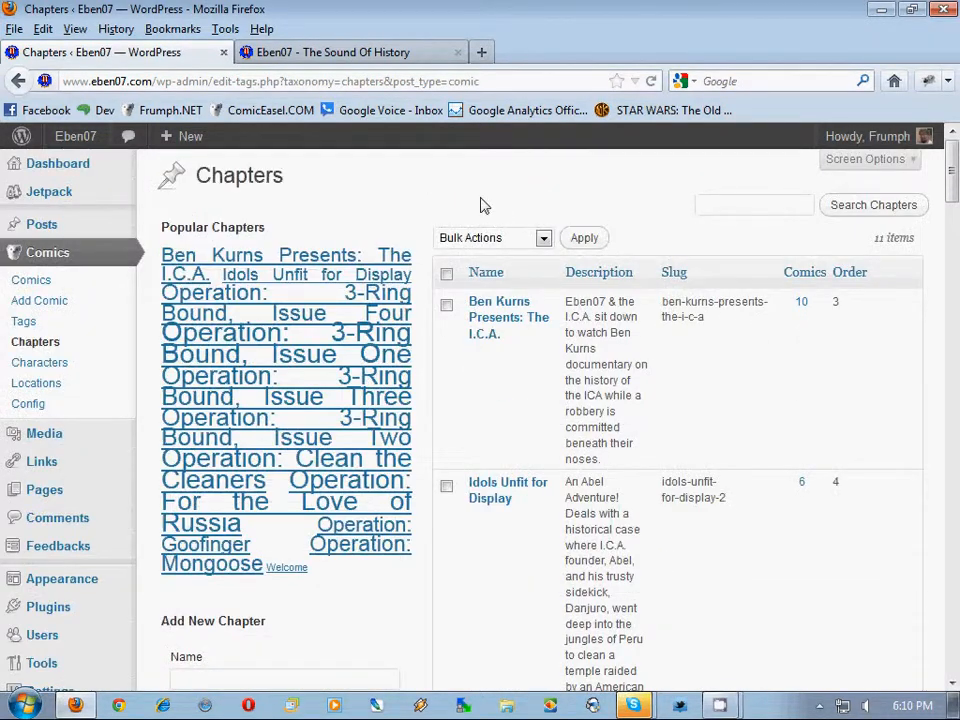